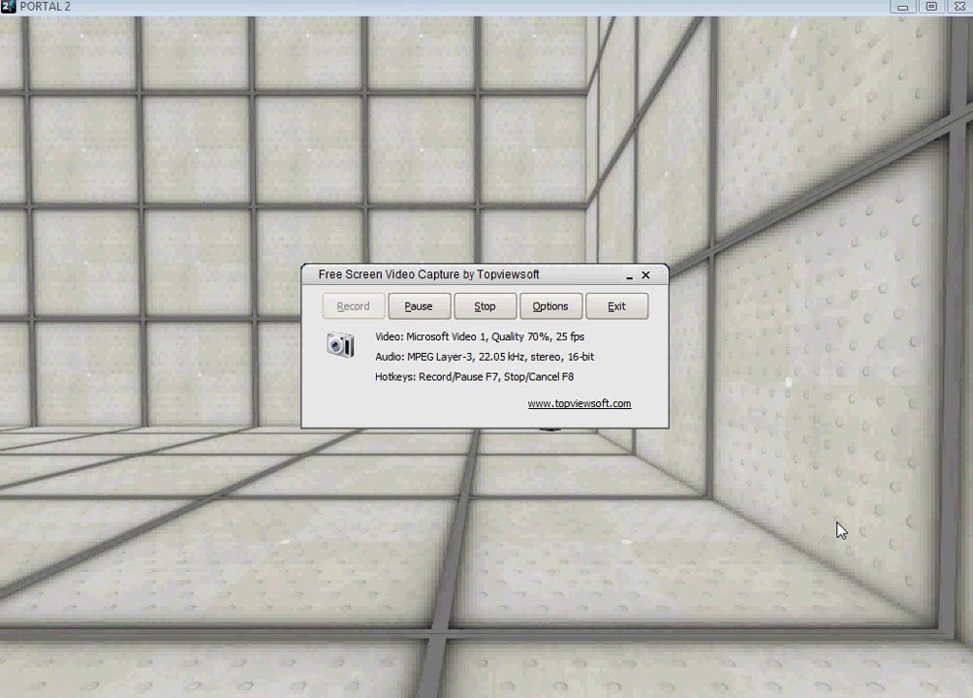
{"action": "mouse_move", "coordinate": [865, 407]}
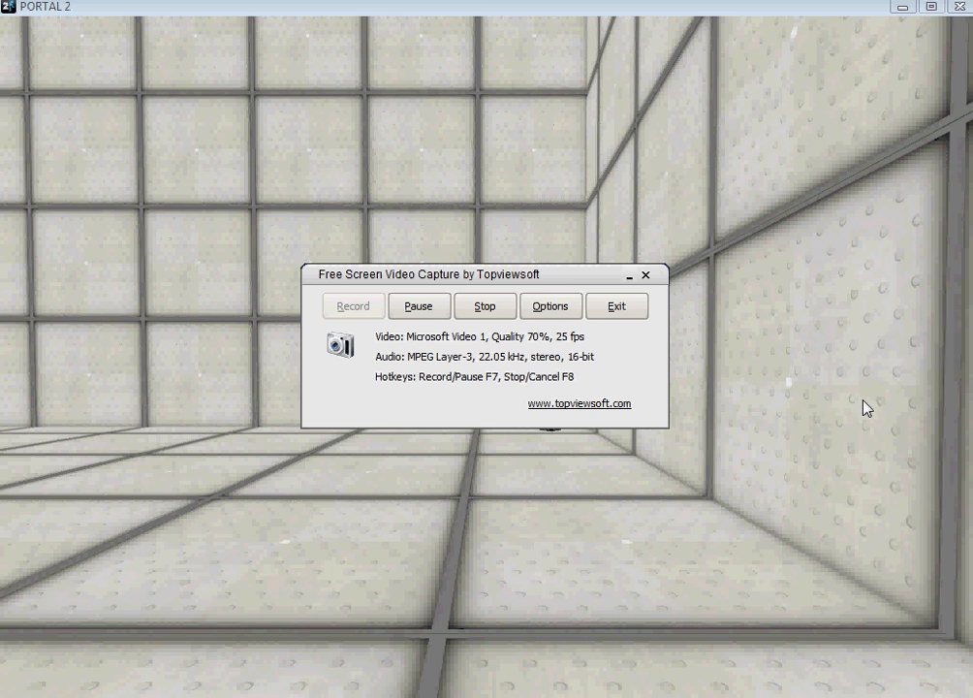
{"action": "mouse_move", "coordinate": [710, 149]}
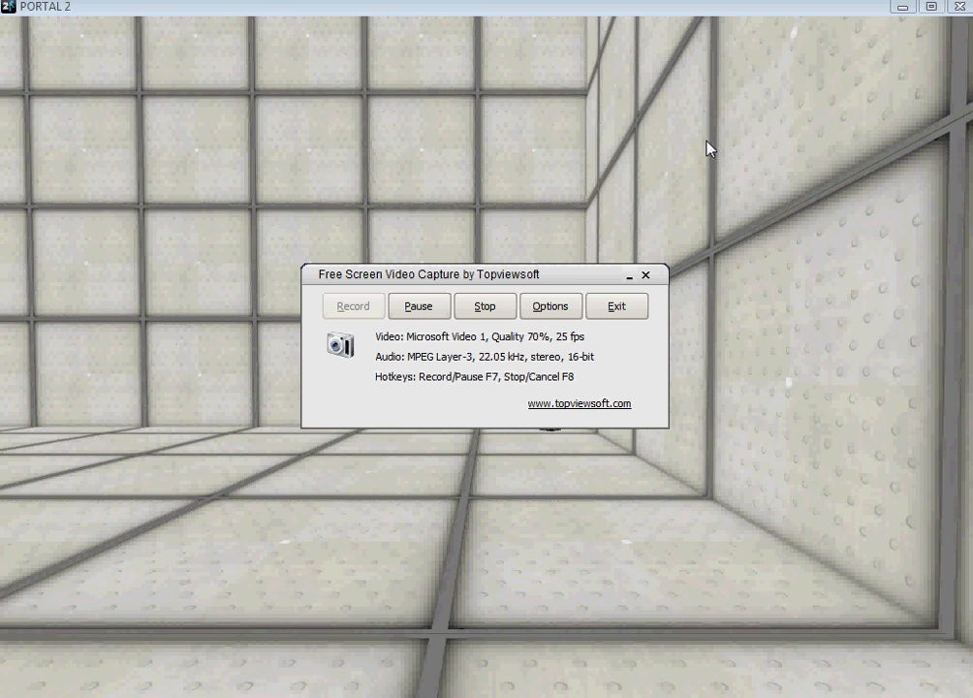
{"action": "mouse_move", "coordinate": [485, 167]}
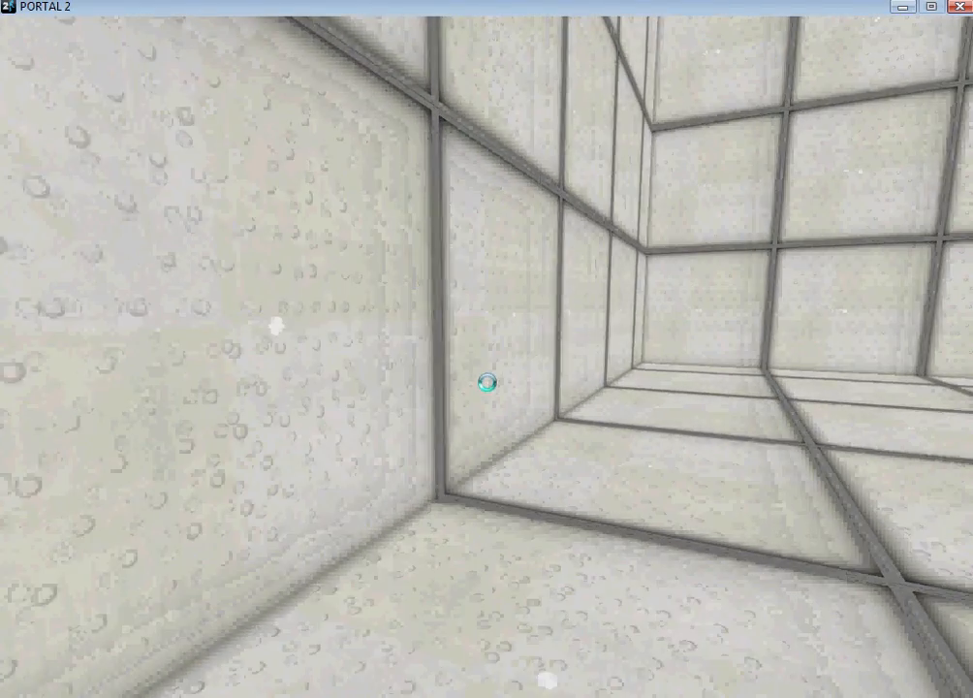
{"action": "mouse_move", "coordinate": [487, 383]}
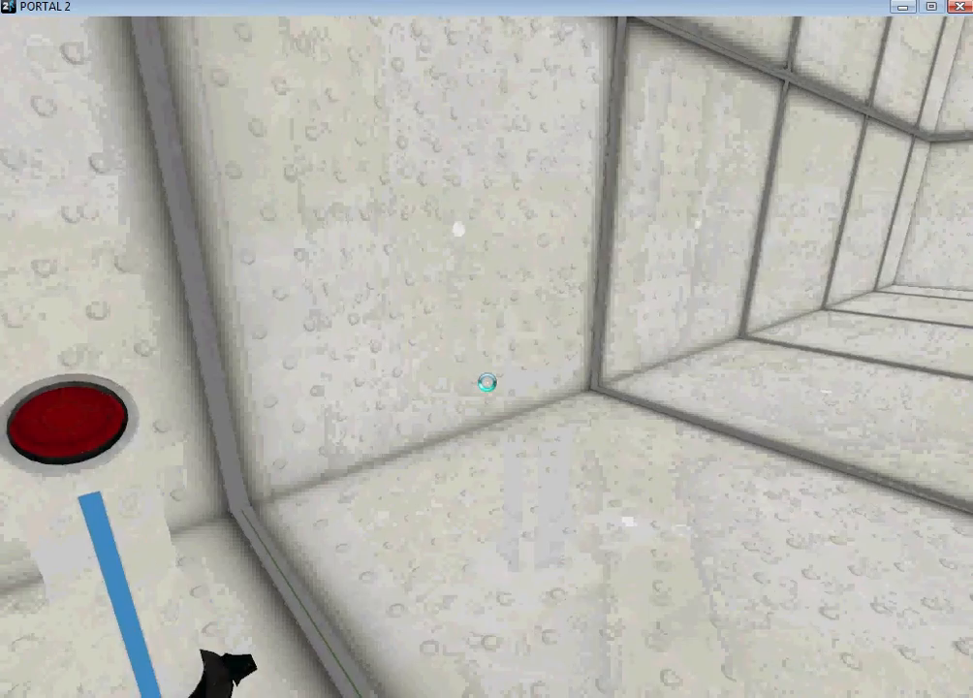
- Pause Portal 2 after exploring the empty test chamber near the floor button
{"action": "key", "text": "Escape"}
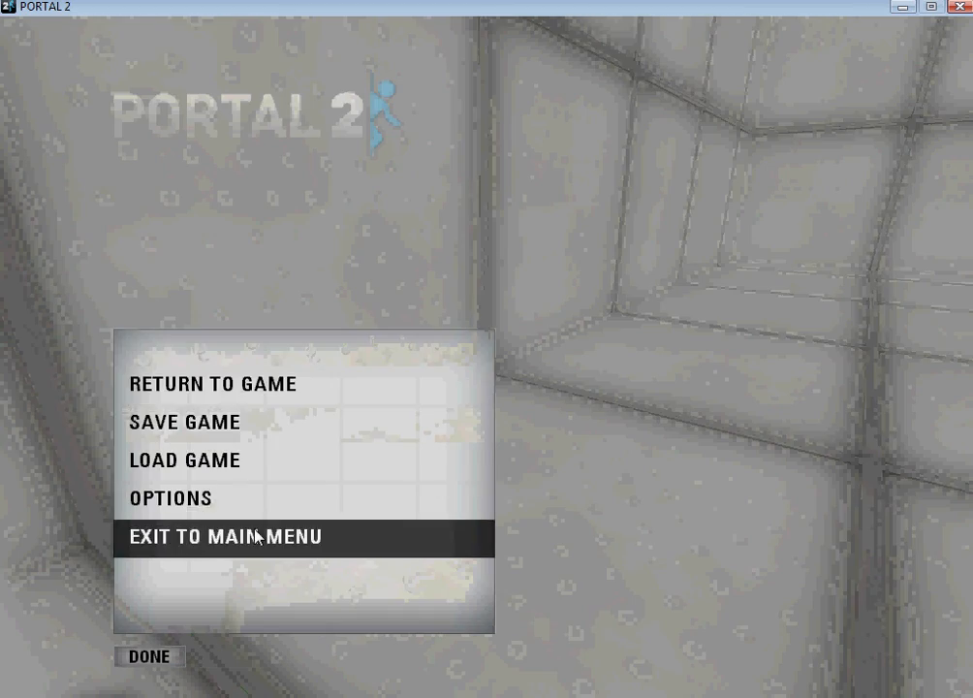
- Leave Portal 2 for the main menu and draw a room-sized block in Hammer
{"action": "left_click", "coordinate": [225, 536]}
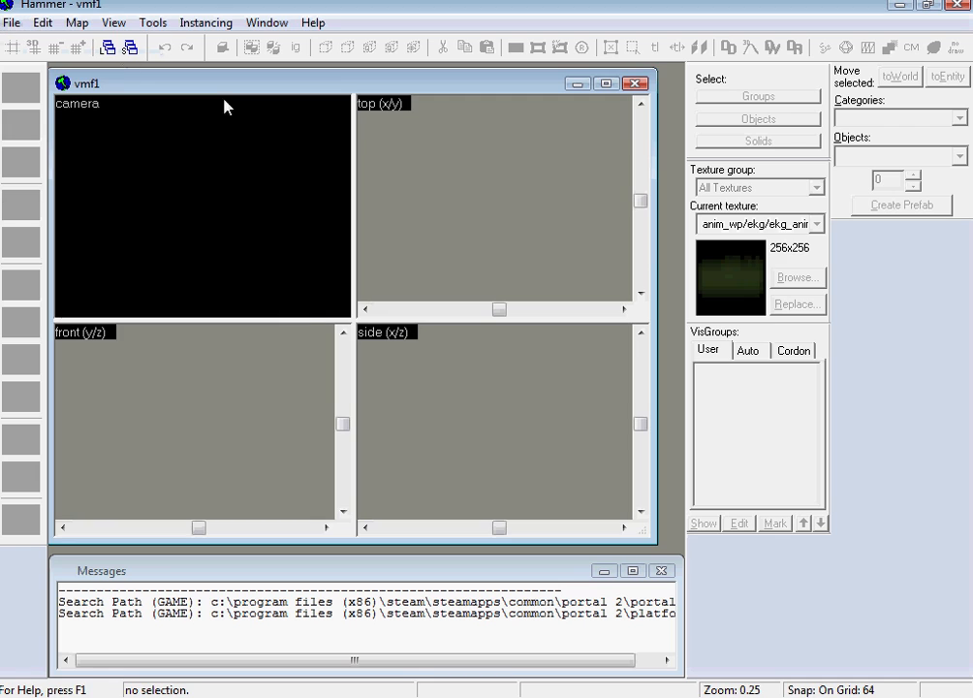
{"action": "left_click", "coordinate": [817, 224]}
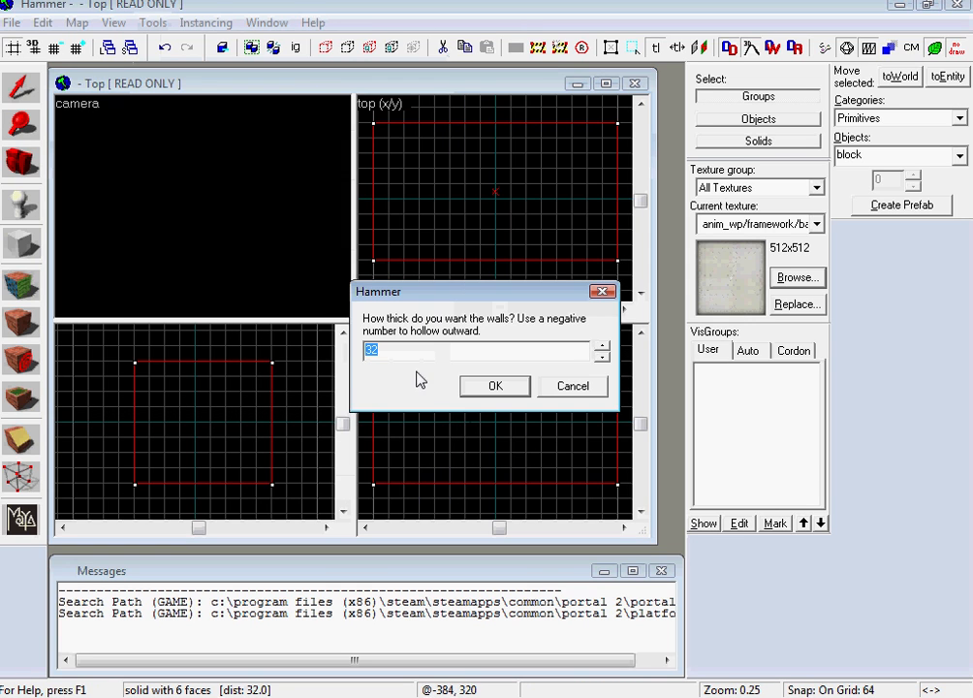
- Hollow the block into a room with 4-unit-thick walls
{"action": "type", "text": "4"}
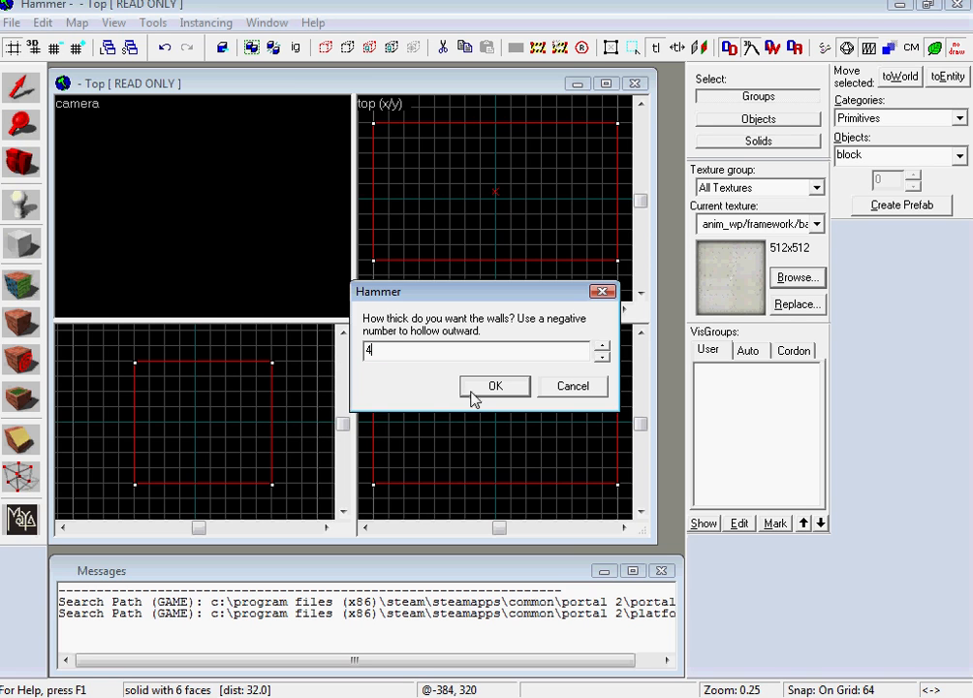
{"action": "left_click", "coordinate": [494, 386]}
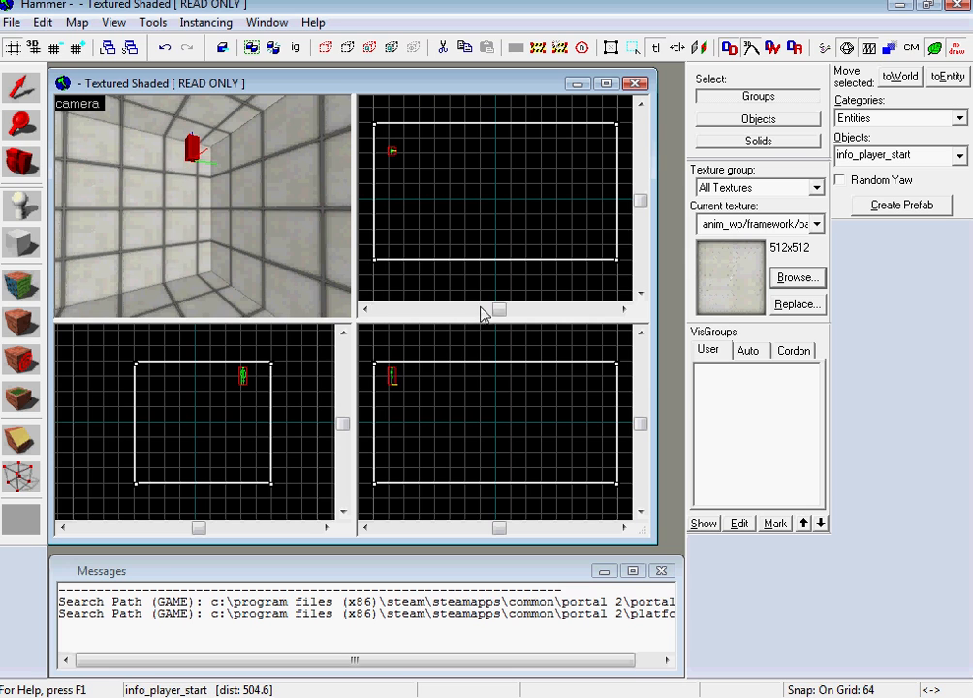
{"action": "mouse_move", "coordinate": [133, 192]}
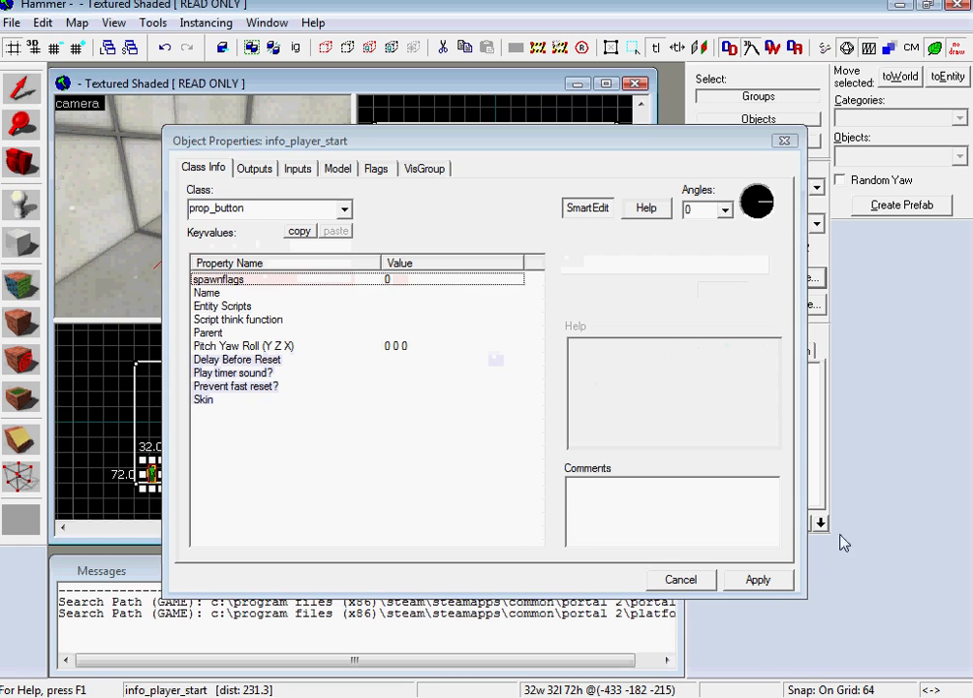
- Apply the prop_button class and place a second entity in the room
{"action": "left_click", "coordinate": [680, 578]}
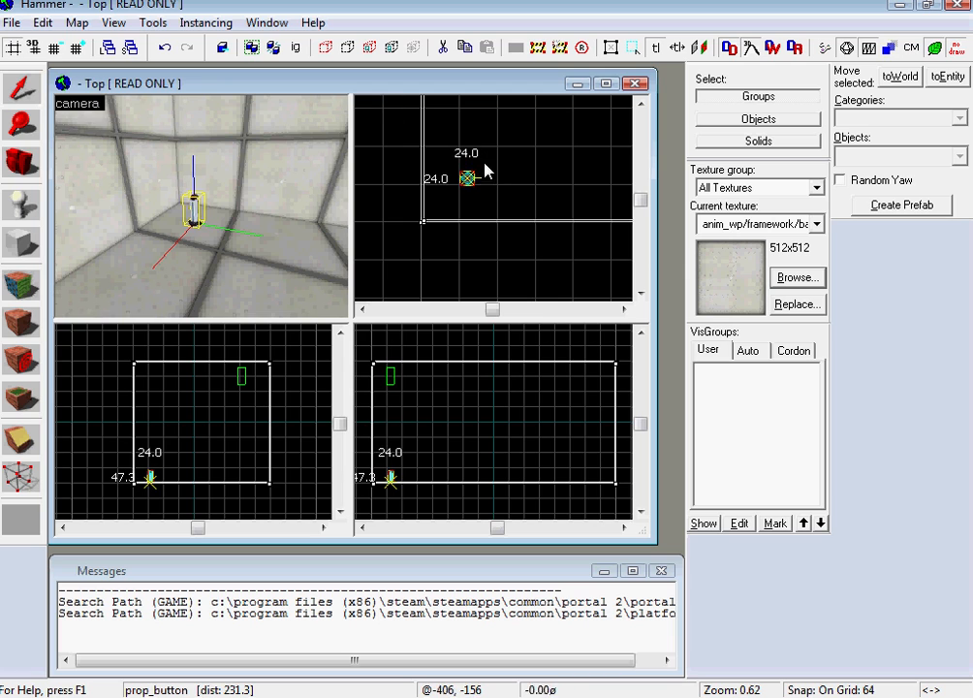
{"action": "left_click", "coordinate": [468, 177]}
{"action": "type", "text": "ambi"}
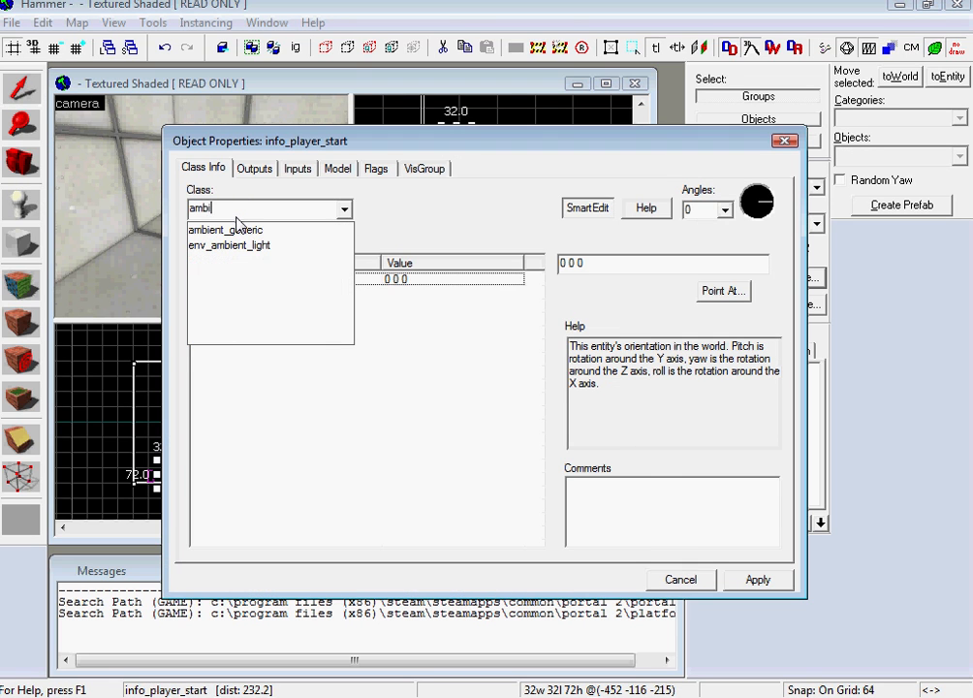
- Make the second entity an ambient_generic named music, browsing Raw sounds for a track
{"action": "left_click", "coordinate": [225, 229]}
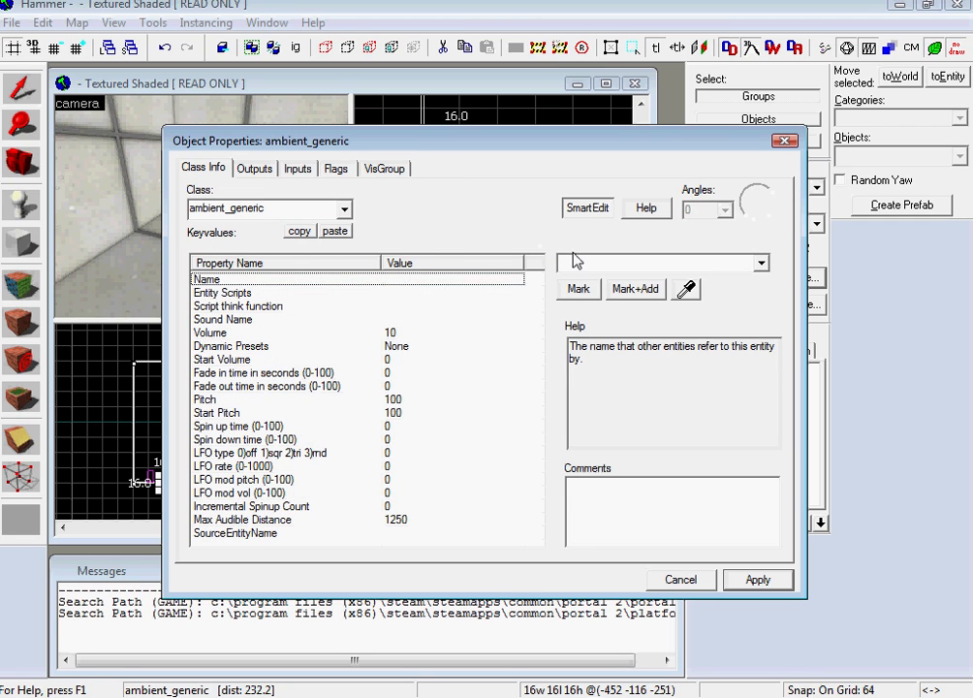
{"action": "type", "text": "music"}
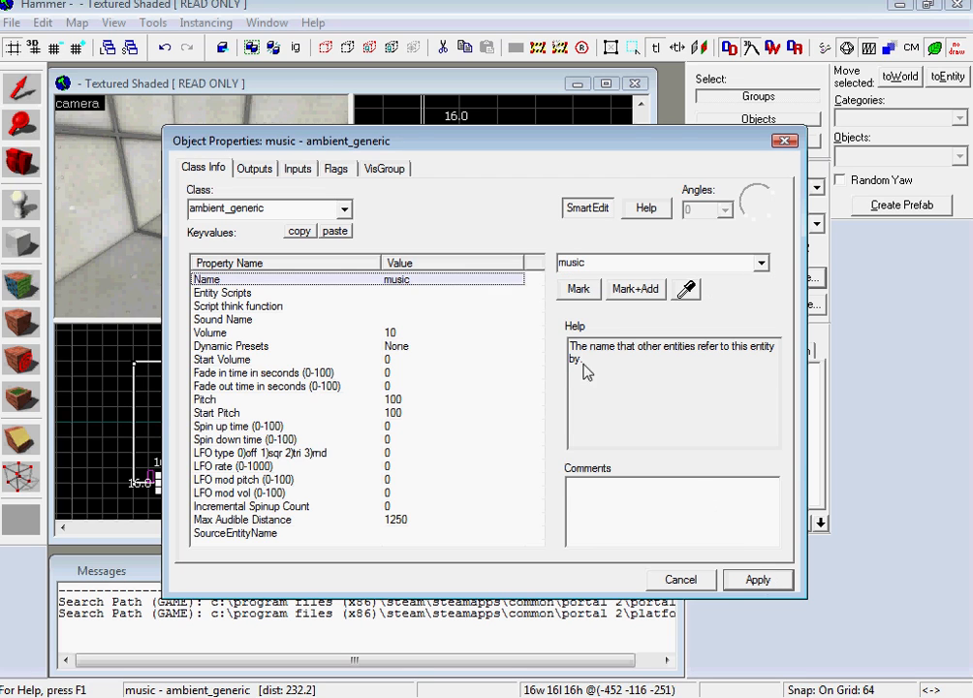
{"action": "left_click", "coordinate": [230, 346]}
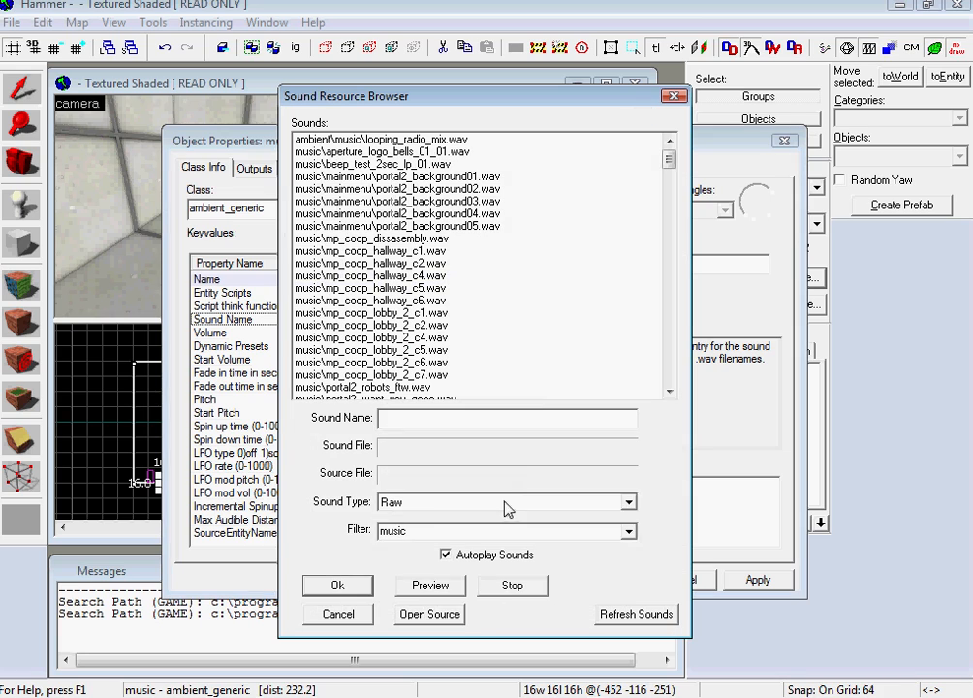
{"action": "left_click", "coordinate": [628, 501]}
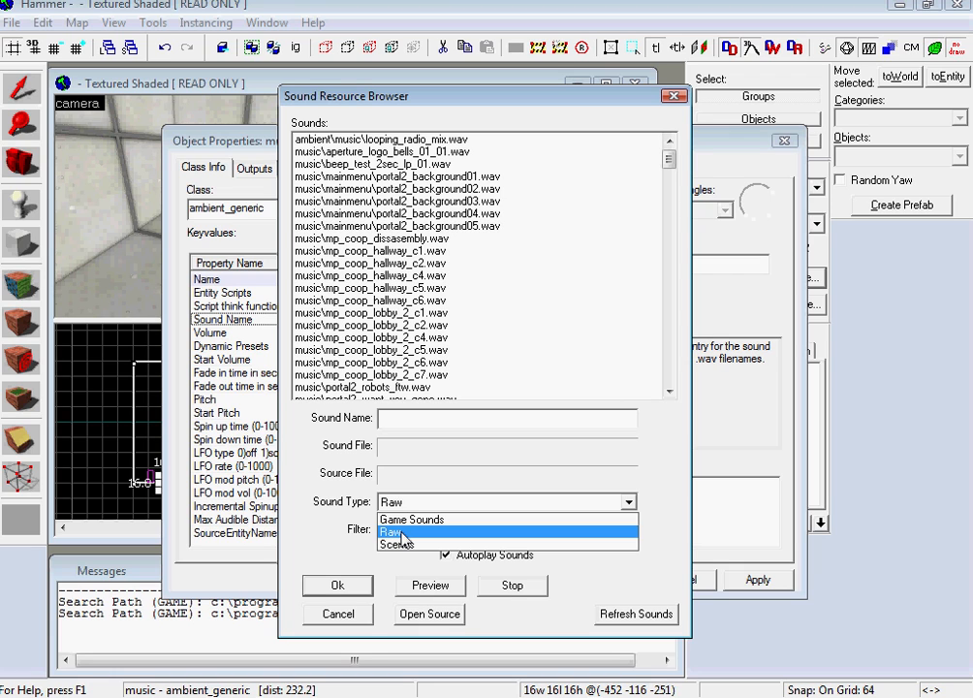
{"action": "left_click", "coordinate": [396, 532]}
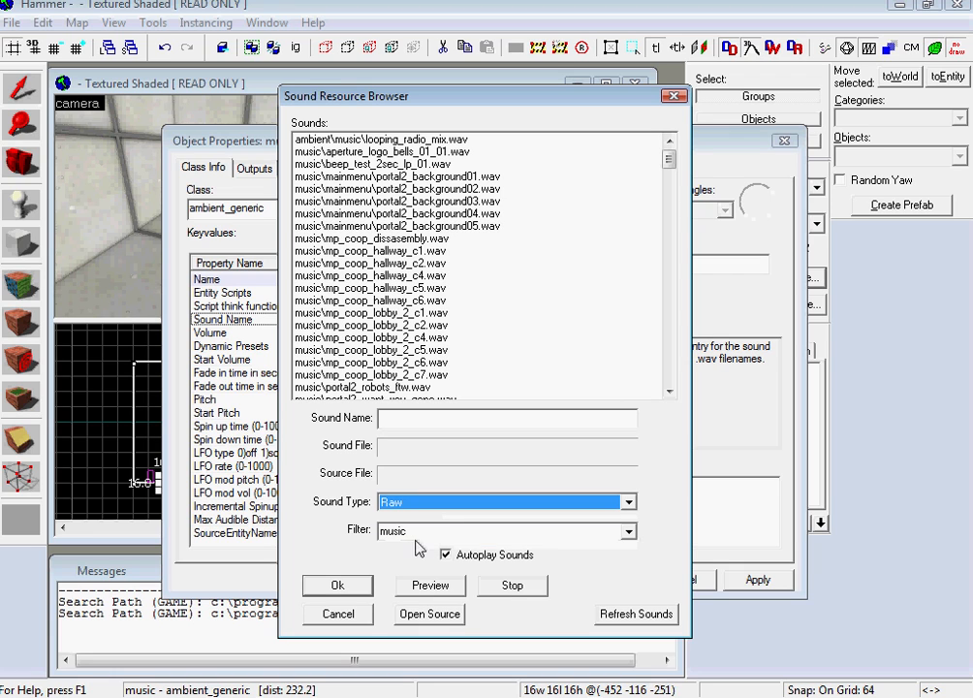
{"action": "scroll", "scroll_direction": "down", "scroll_amount": 3}
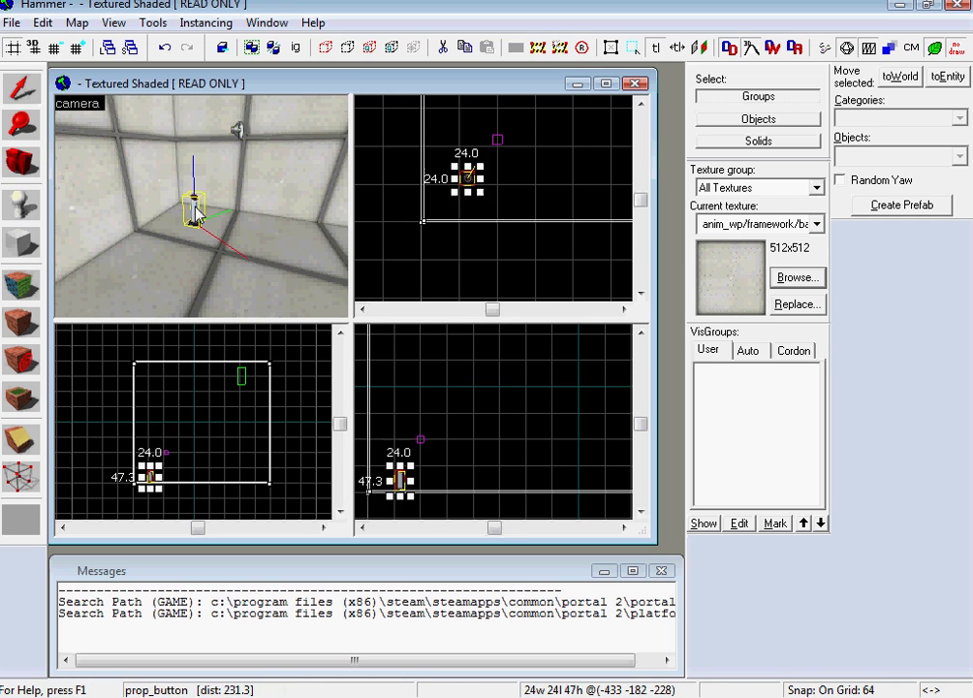
- Add an OnPressed output on the prop_button that targets the music entity
{"action": "double_click", "coordinate": [193, 210]}
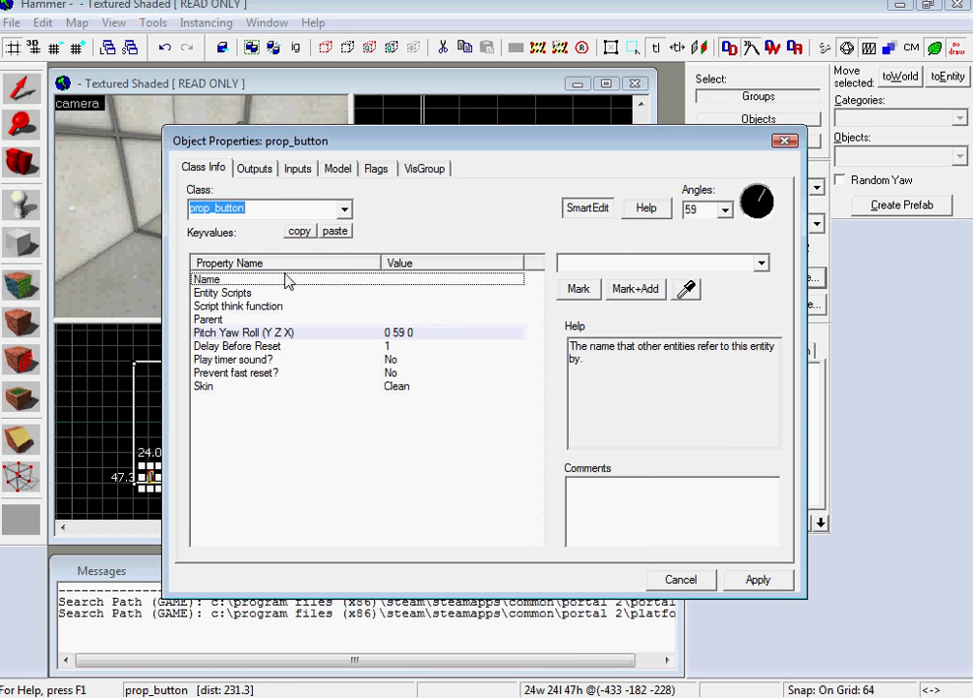
{"action": "left_click", "coordinate": [255, 167]}
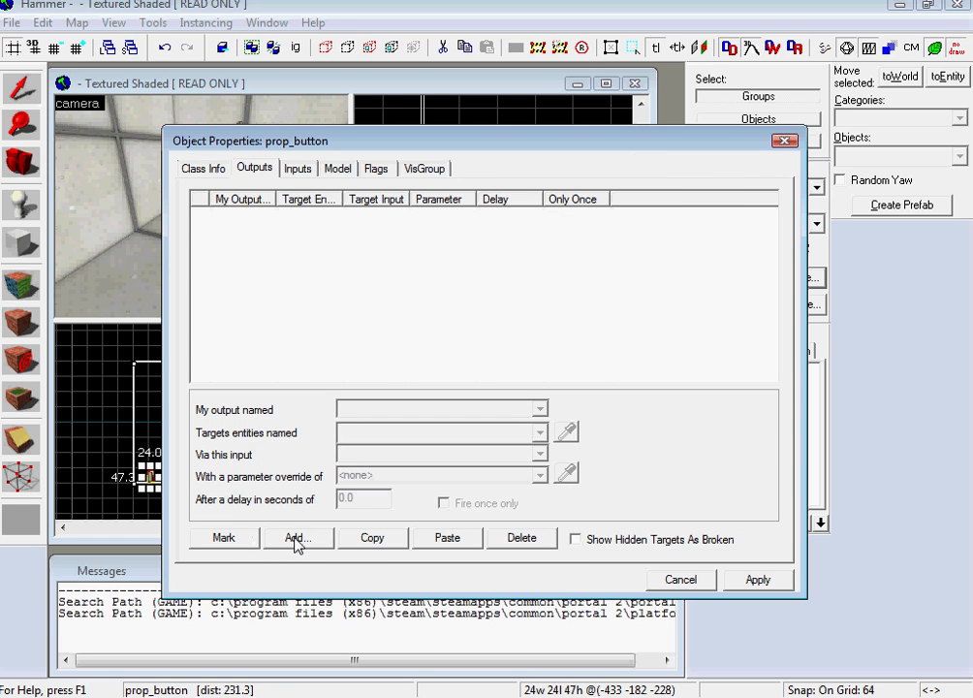
{"action": "left_click", "coordinate": [298, 537]}
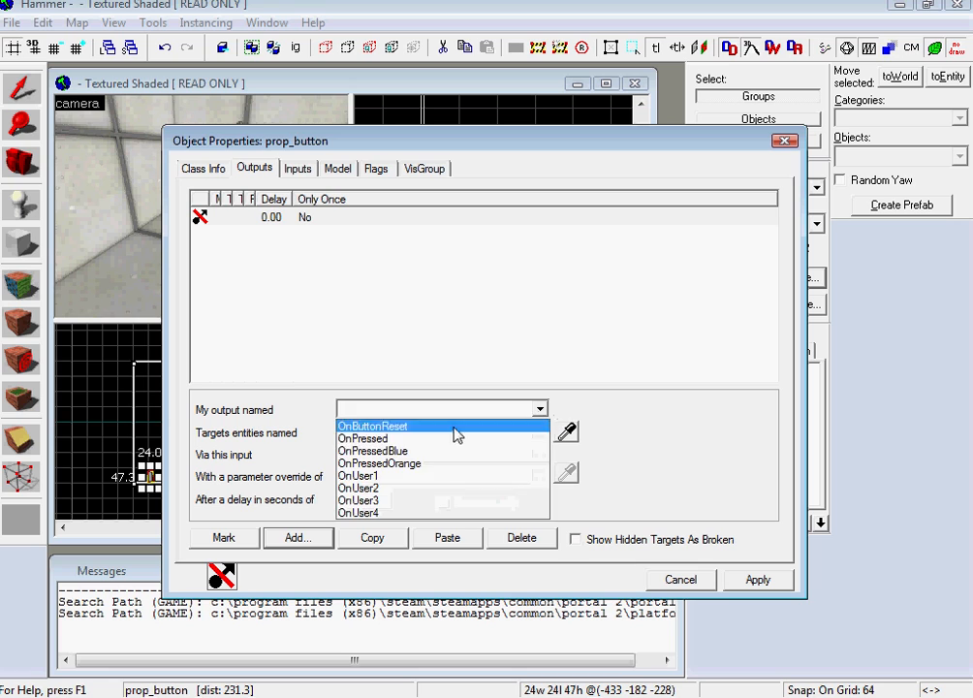
{"action": "left_click", "coordinate": [361, 438]}
{"action": "type", "text": "music"}
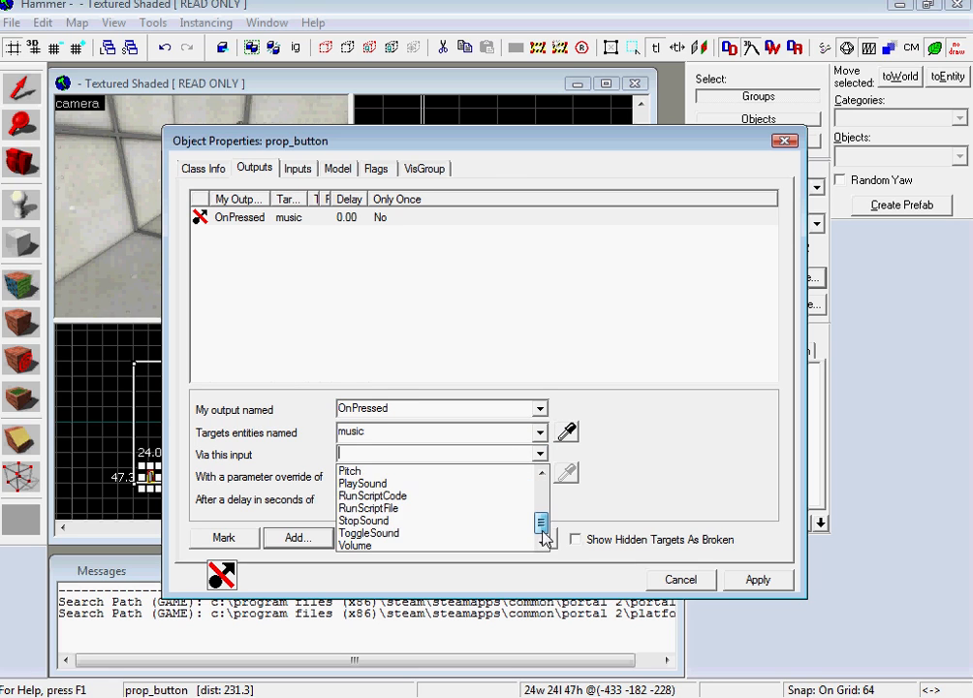
{"action": "left_click", "coordinate": [361, 483]}
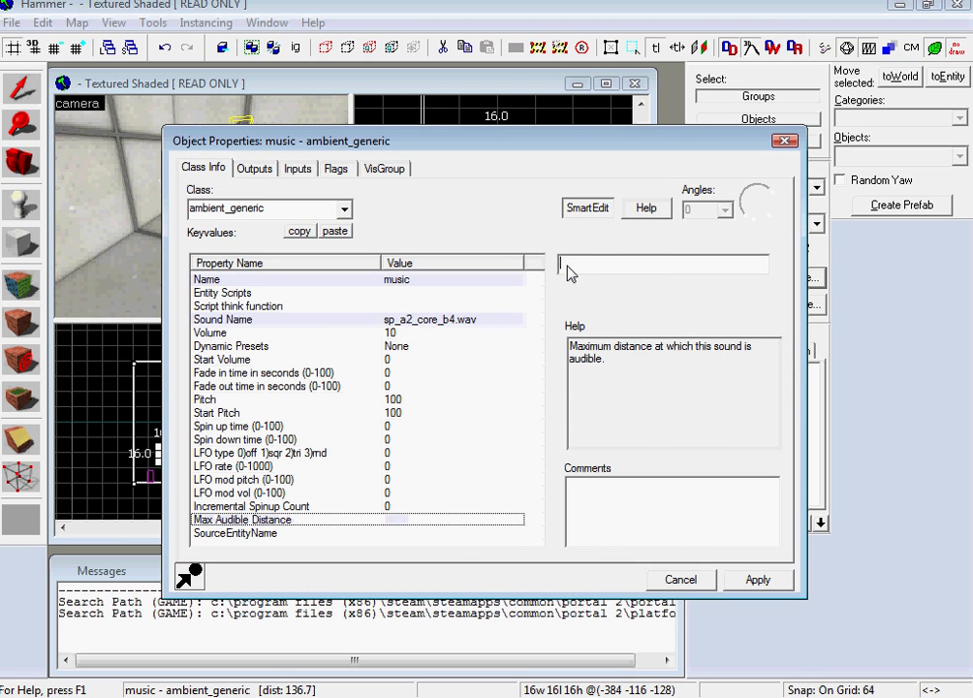
- Give music a 600-unit audible distance, change Is NOT Looped, and close its properties
{"action": "type", "text": "600"}
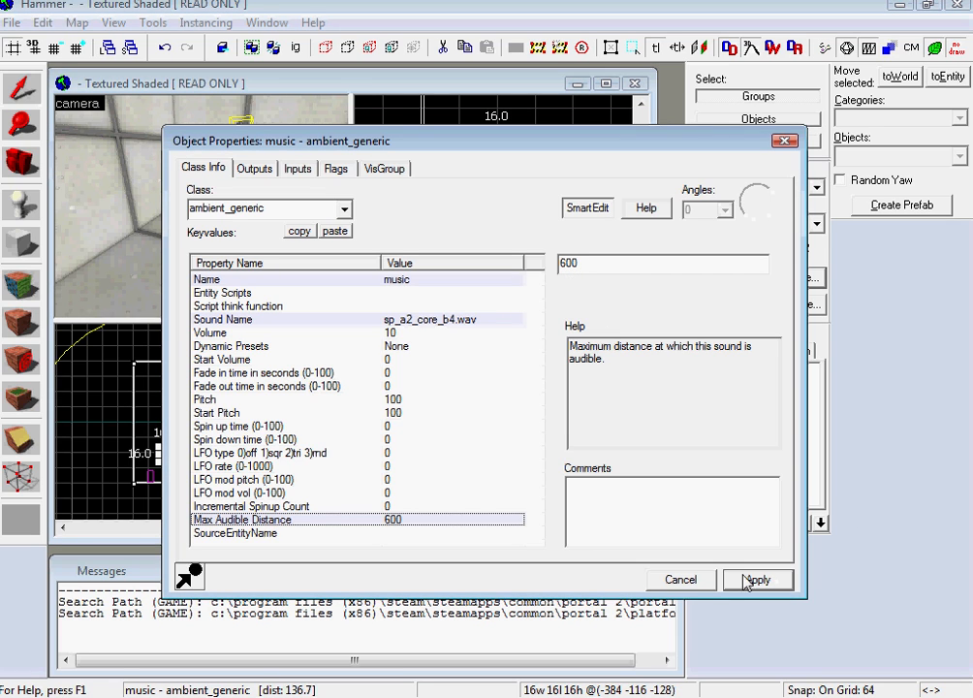
{"action": "left_click", "coordinate": [335, 167]}
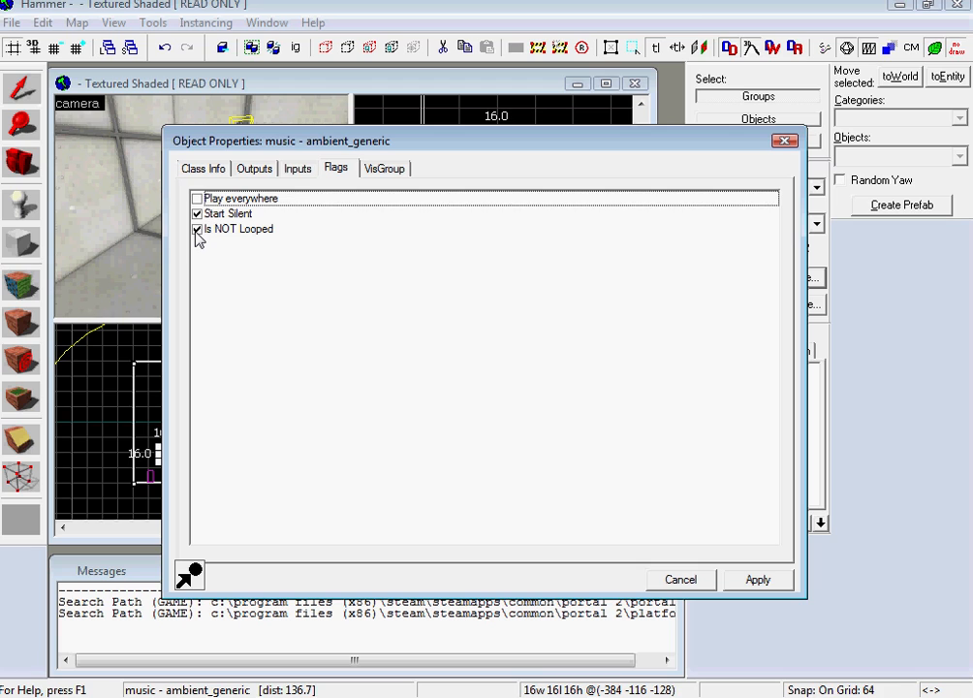
{"action": "left_click", "coordinate": [197, 229]}
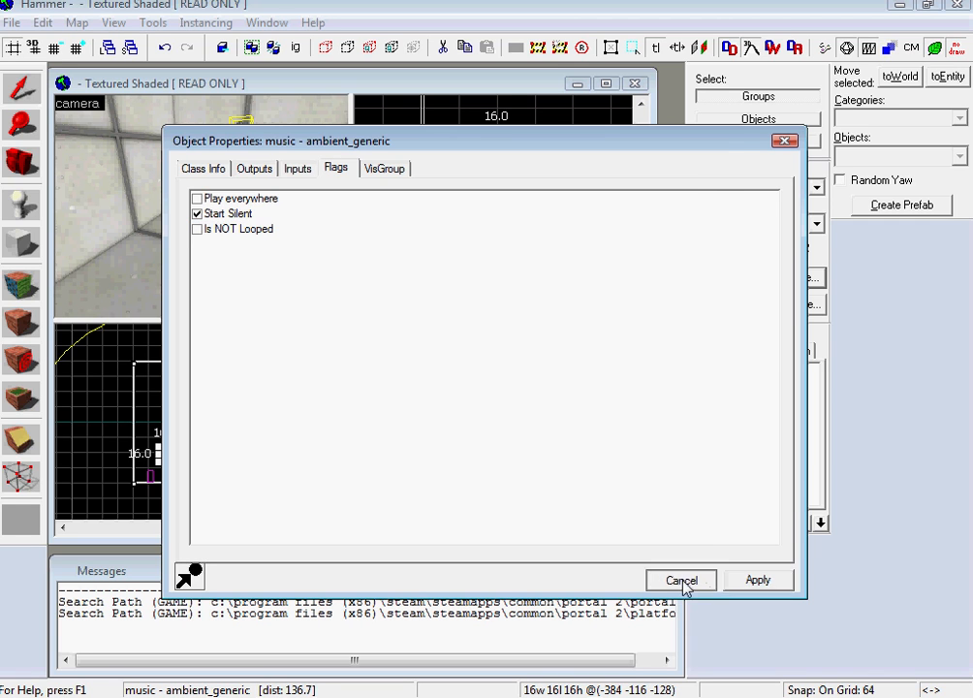
{"action": "left_click", "coordinate": [680, 579]}
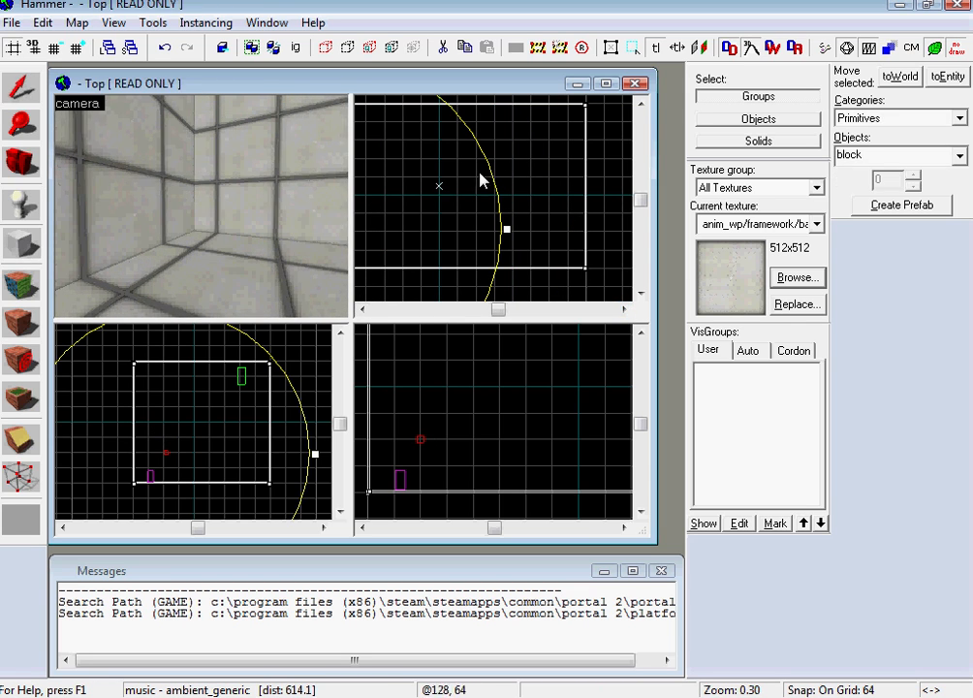
- Draw a thin trigger box in the room and search textures for 'trigg'
{"action": "left_click_drag", "start_coordinate": [482, 181], "coordinate": [586, 189]}
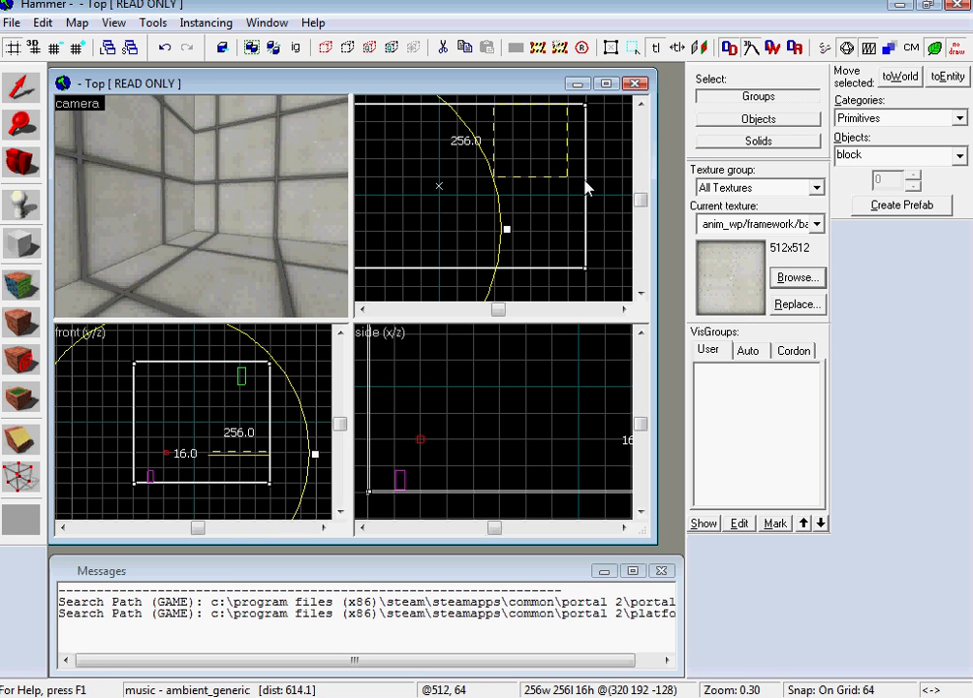
{"action": "left_click", "coordinate": [113, 22]}
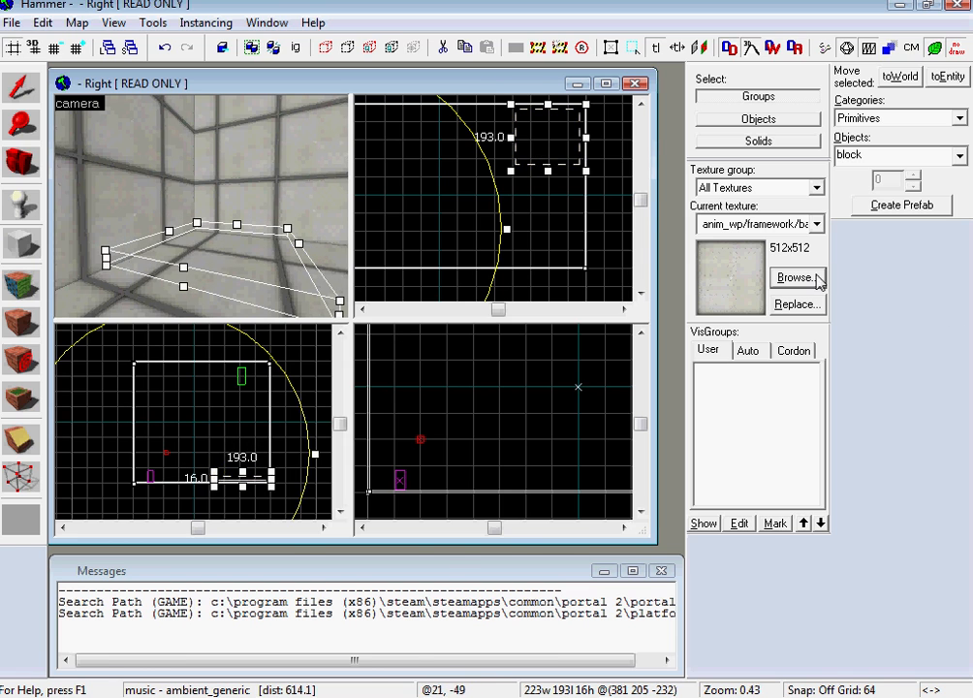
{"action": "left_click", "coordinate": [795, 278]}
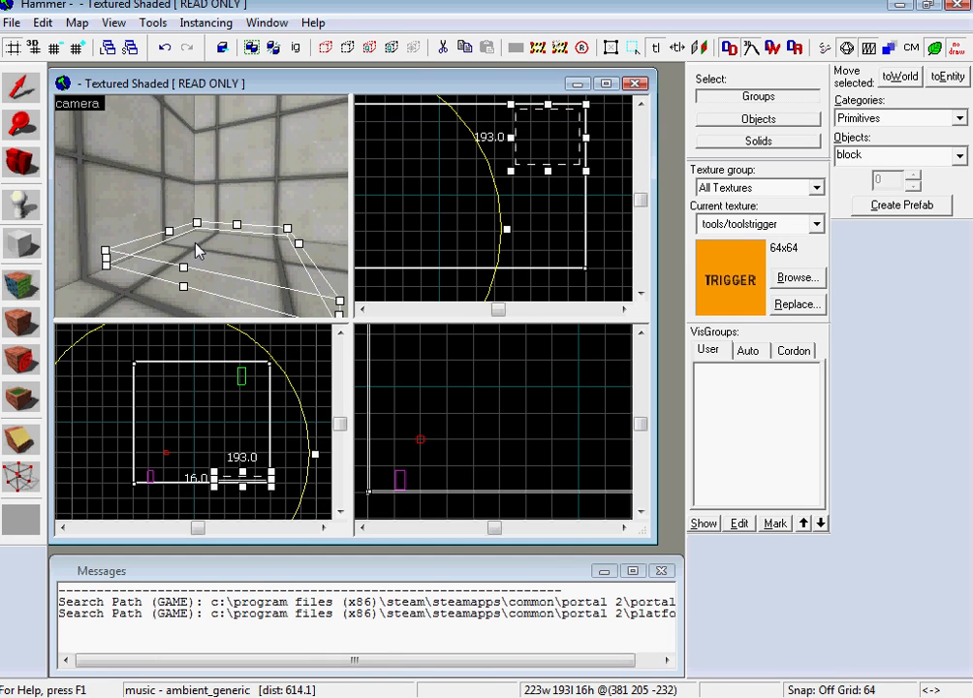
{"action": "type", "text": "trigg"}
{"action": "type", "text": "sounds"}
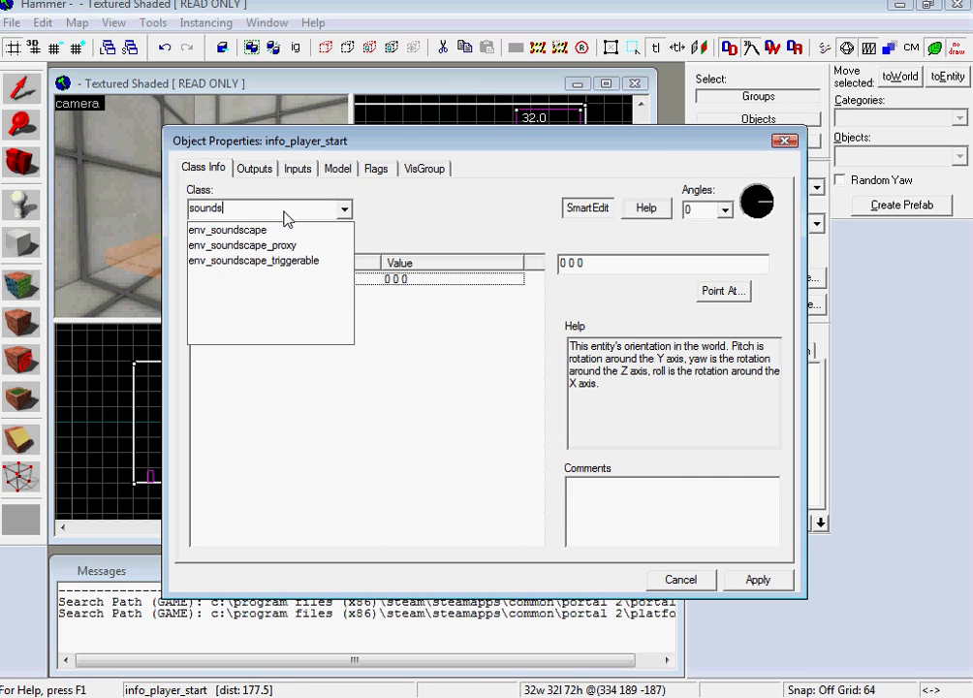
- Set the new entity's class to env_soundscape
{"action": "left_click", "coordinate": [227, 229]}
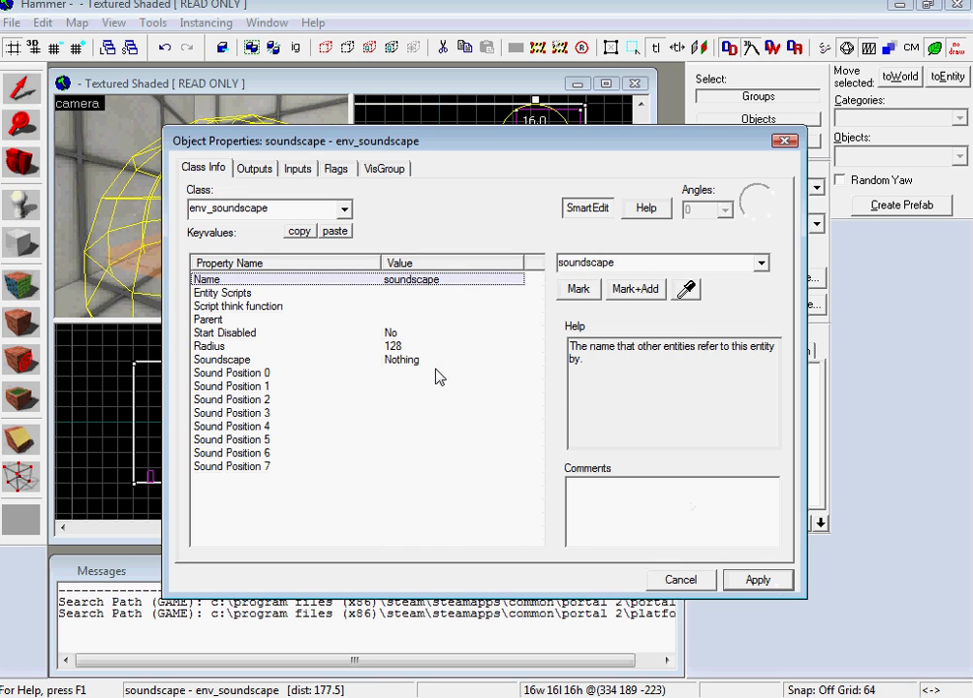
{"action": "mouse_move", "coordinate": [426, 388]}
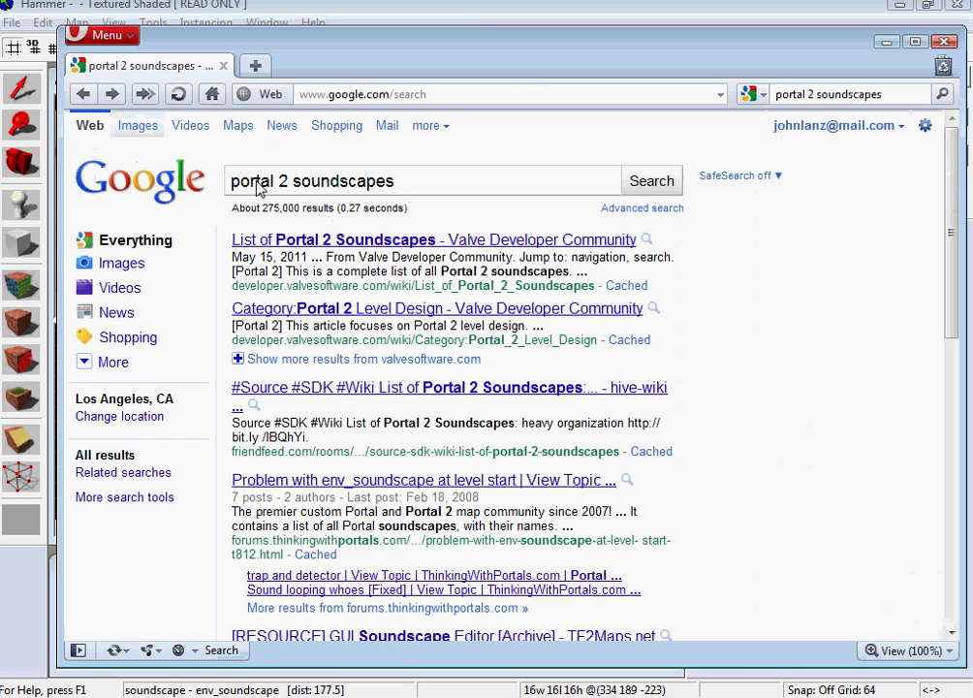
{"action": "mouse_move", "coordinate": [280, 254]}
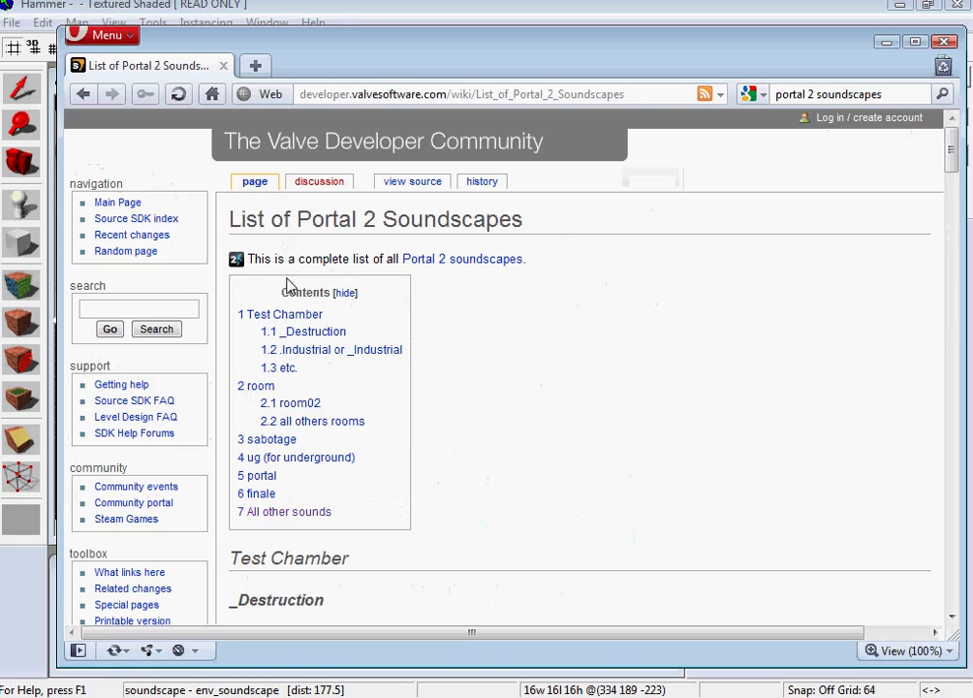
- Scroll the Portal 2 soundscape list and select a soundscape name
{"action": "scroll", "scroll_direction": "down", "scroll_amount": 3}
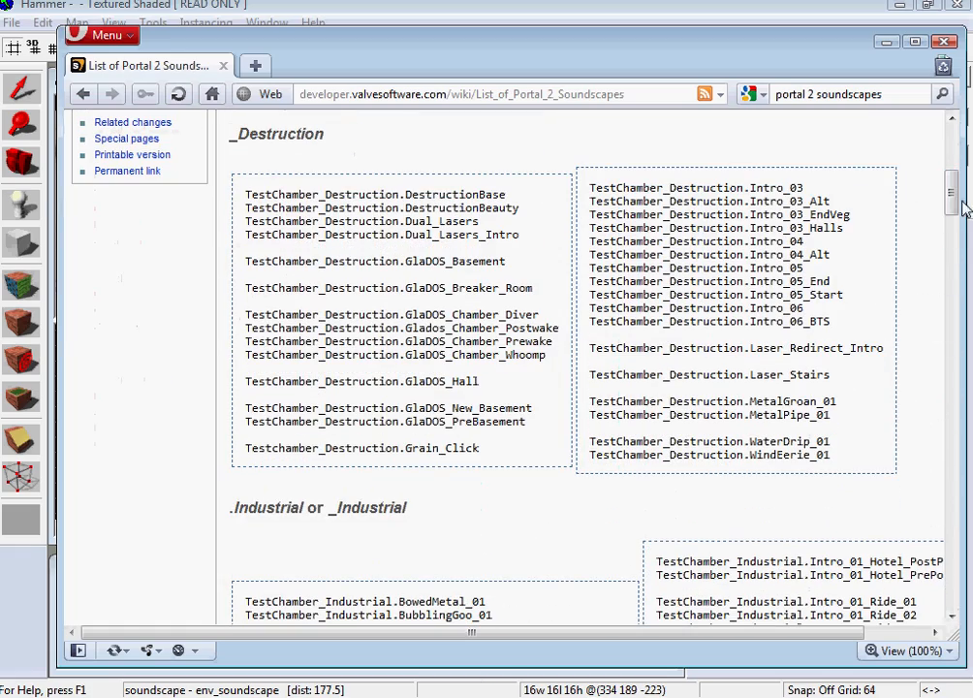
{"action": "double_click", "coordinate": [387, 288]}
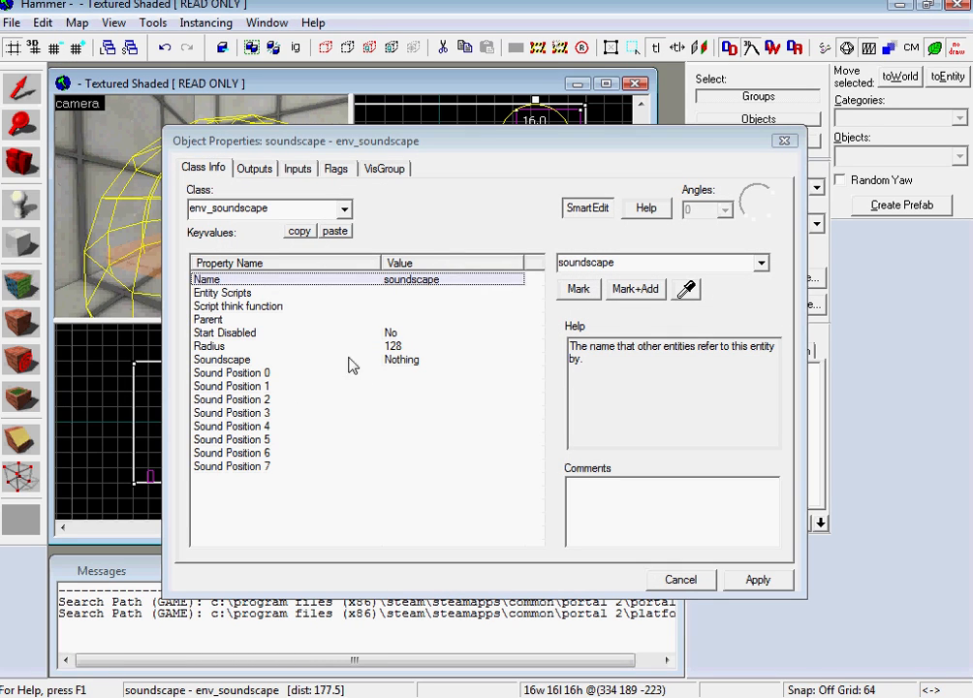
- Set the Soundscape keyvalue and add an applied OnStartTouch → soundscape → Enable output
{"action": "left_click", "coordinate": [221, 359]}
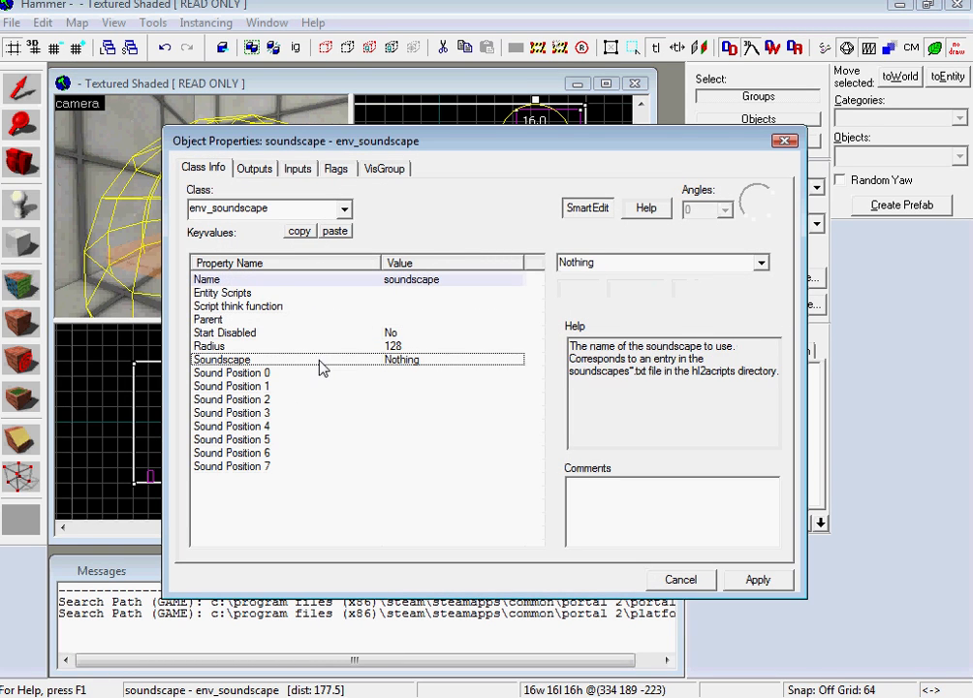
{"action": "left_click", "coordinate": [663, 262]}
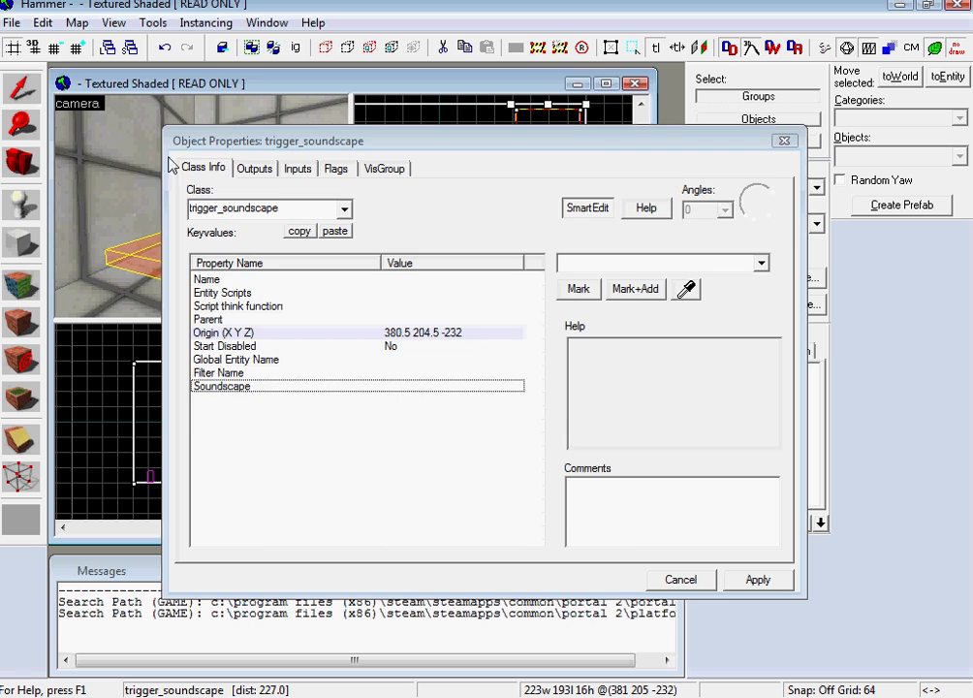
{"action": "left_click", "coordinate": [255, 168]}
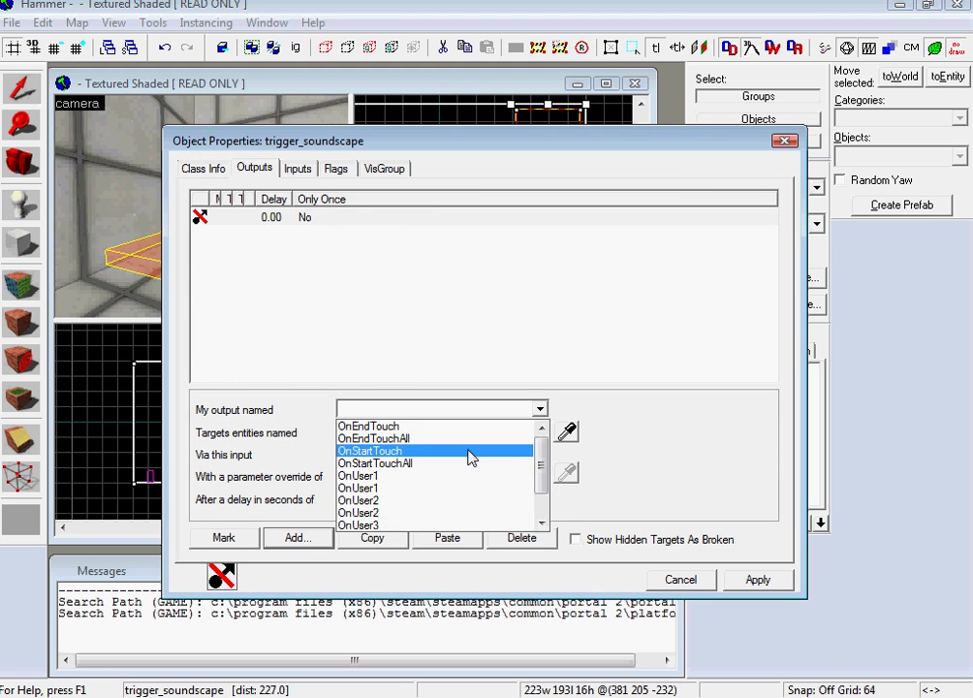
{"action": "left_click", "coordinate": [370, 450]}
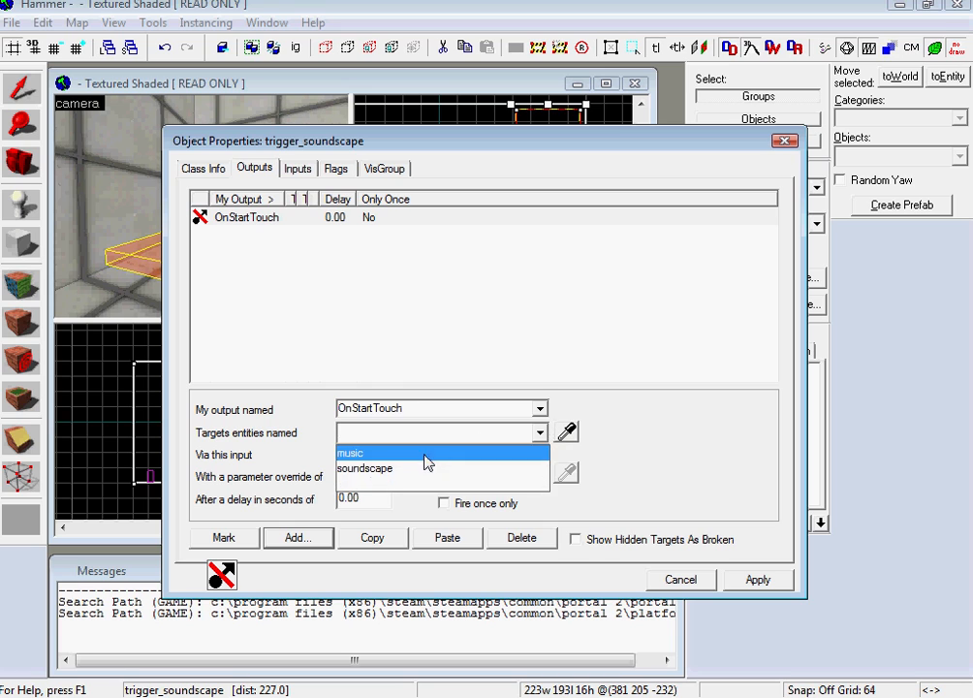
{"action": "left_click", "coordinate": [364, 468]}
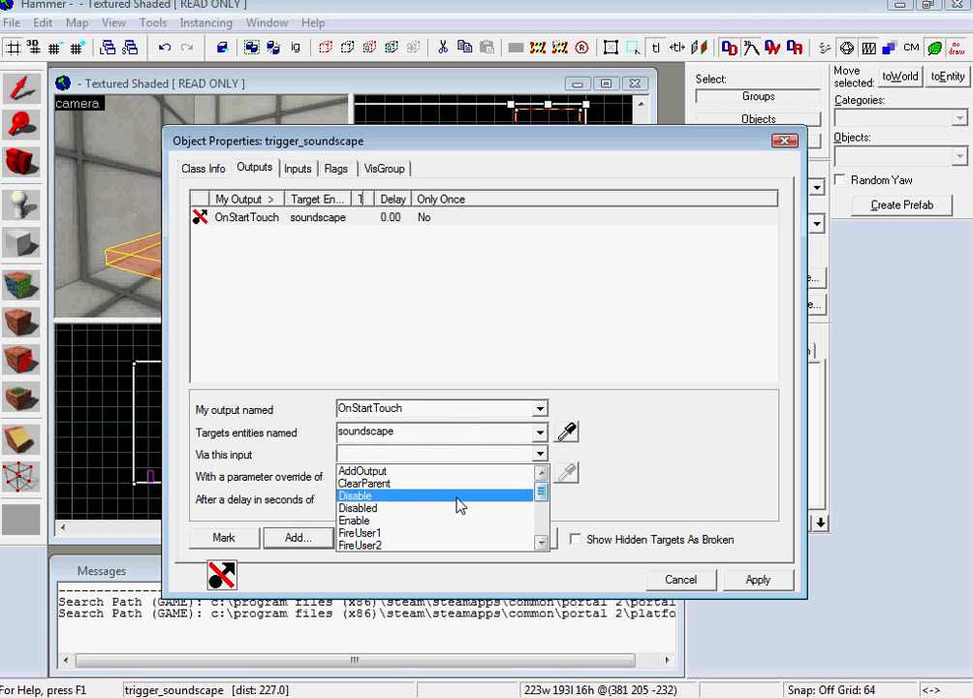
{"action": "left_click", "coordinate": [354, 521]}
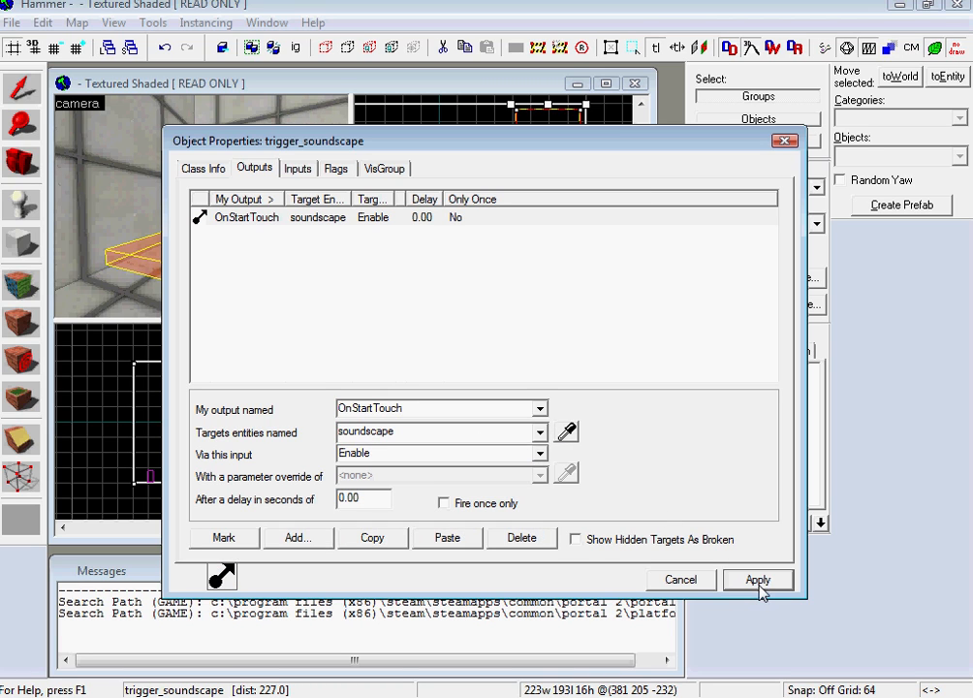
{"action": "left_click", "coordinate": [757, 579]}
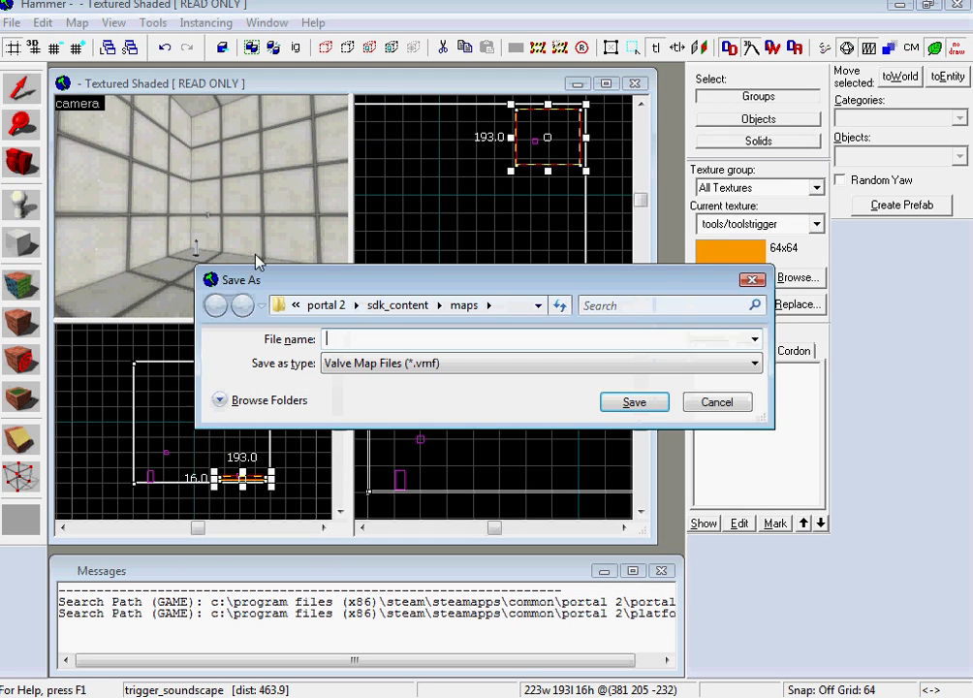
- Save sound.vmf, then compile it with Run Map and launch Portal 2
{"action": "left_click", "coordinate": [633, 401]}
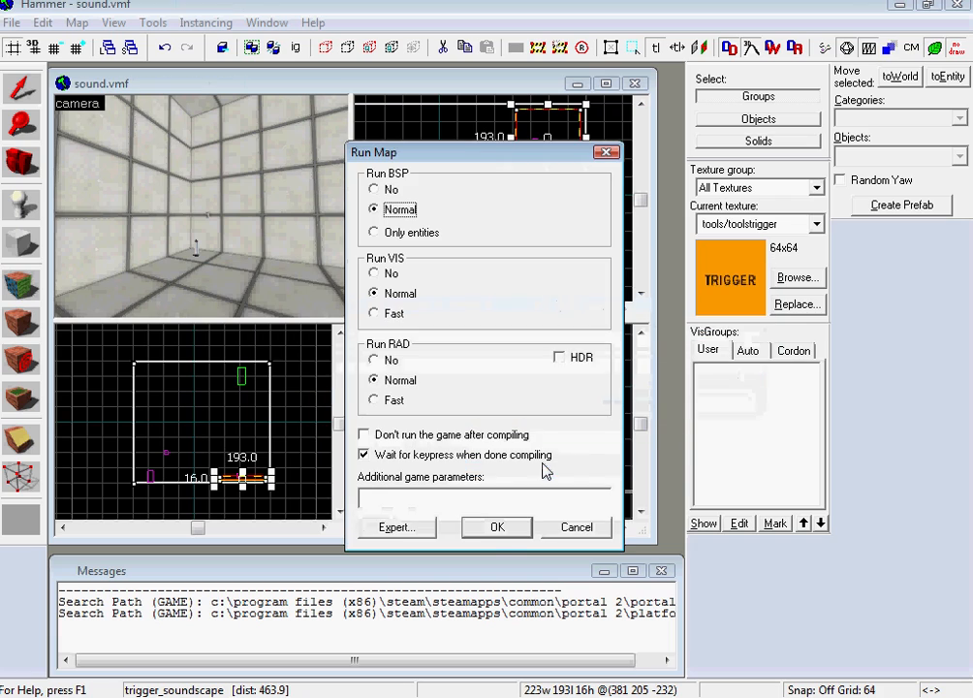
{"action": "left_click", "coordinate": [496, 527]}
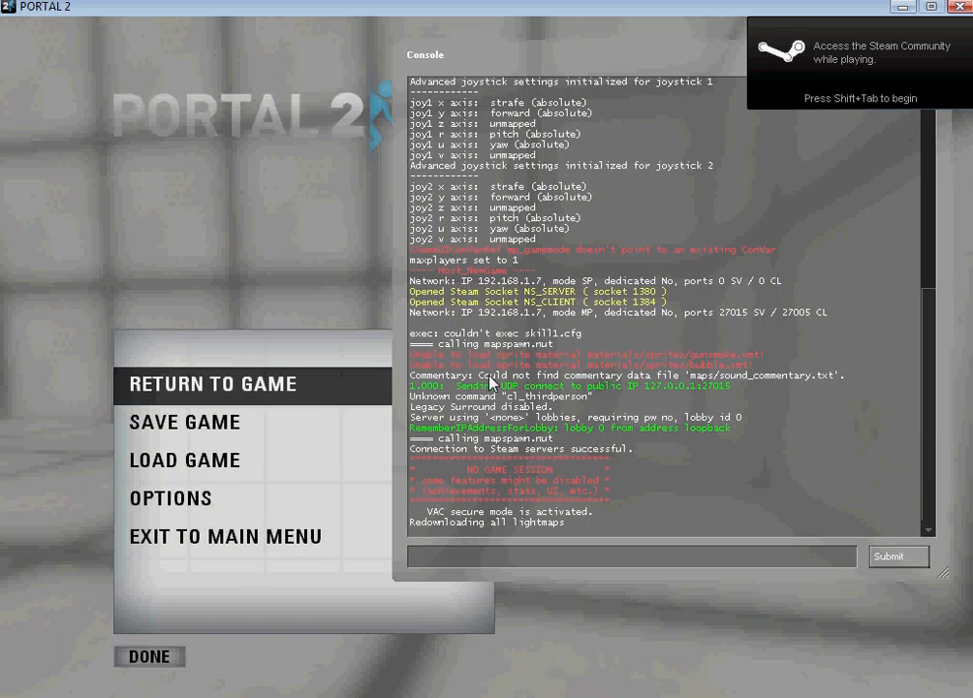
- Enter 'playsoundscape PD.Industrial_muffled_02' in the developer console
{"action": "type", "text": "playsoundscape"}
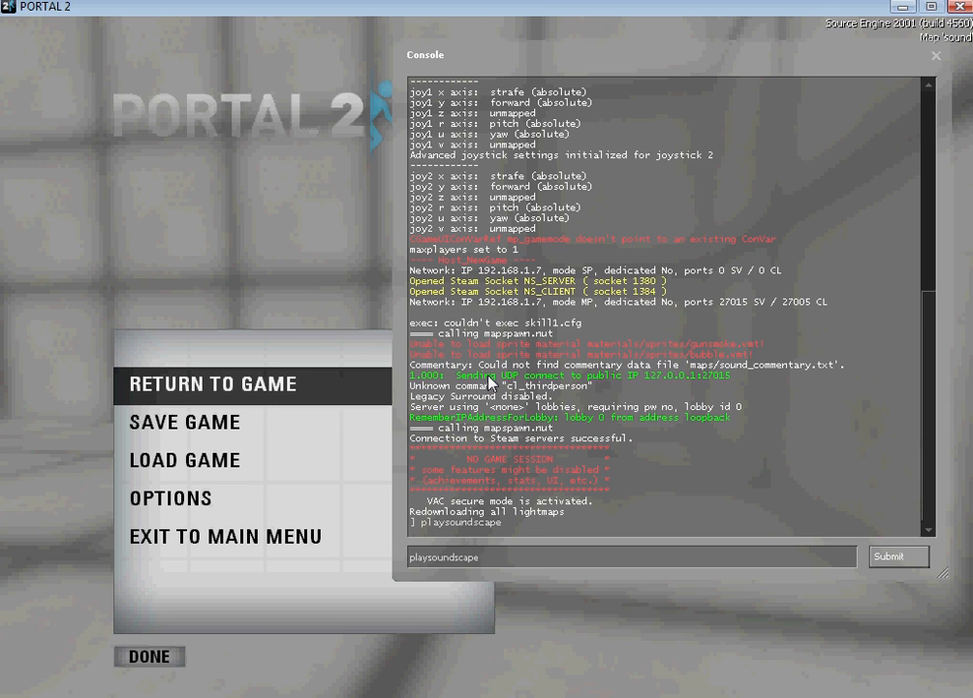
{"action": "type", "text": "PD.Industrial_muffled_02"}
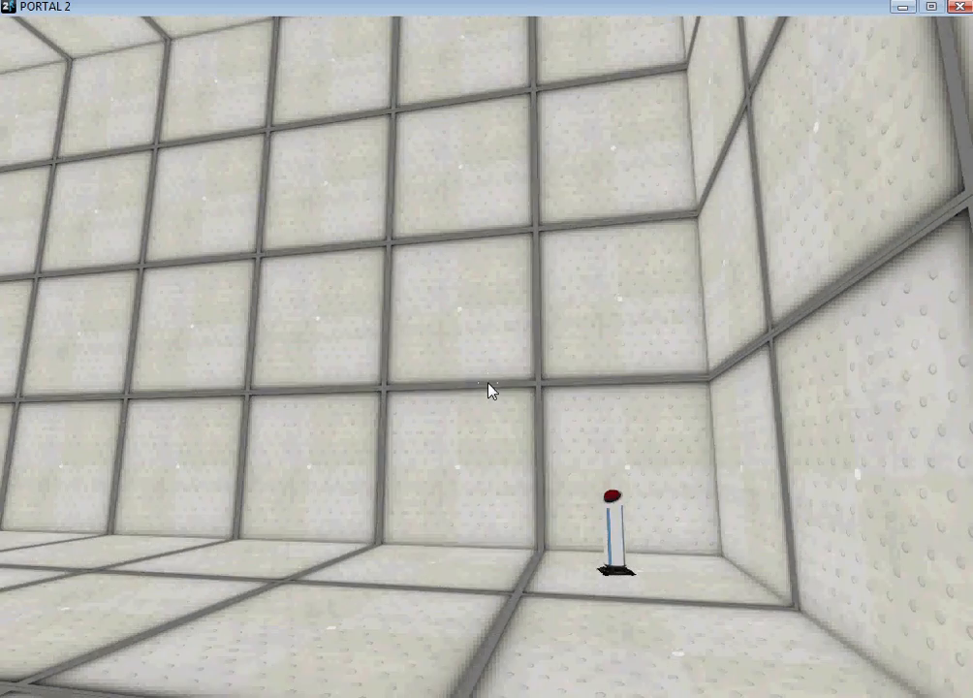
{"action": "mouse_move", "coordinate": [486, 389]}
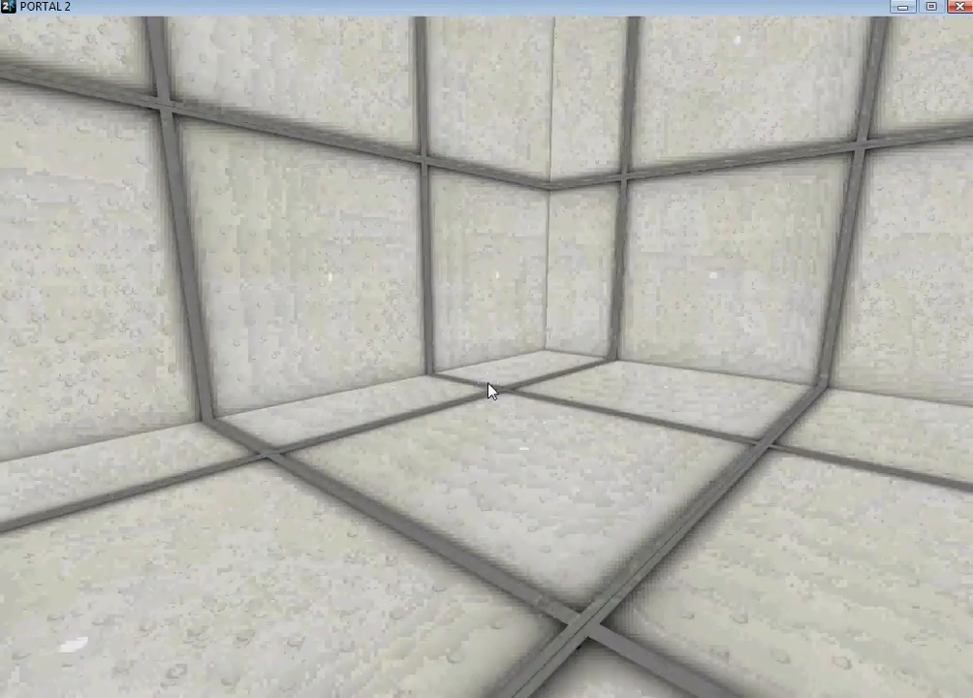
{"action": "mouse_move", "coordinate": [514, 388]}
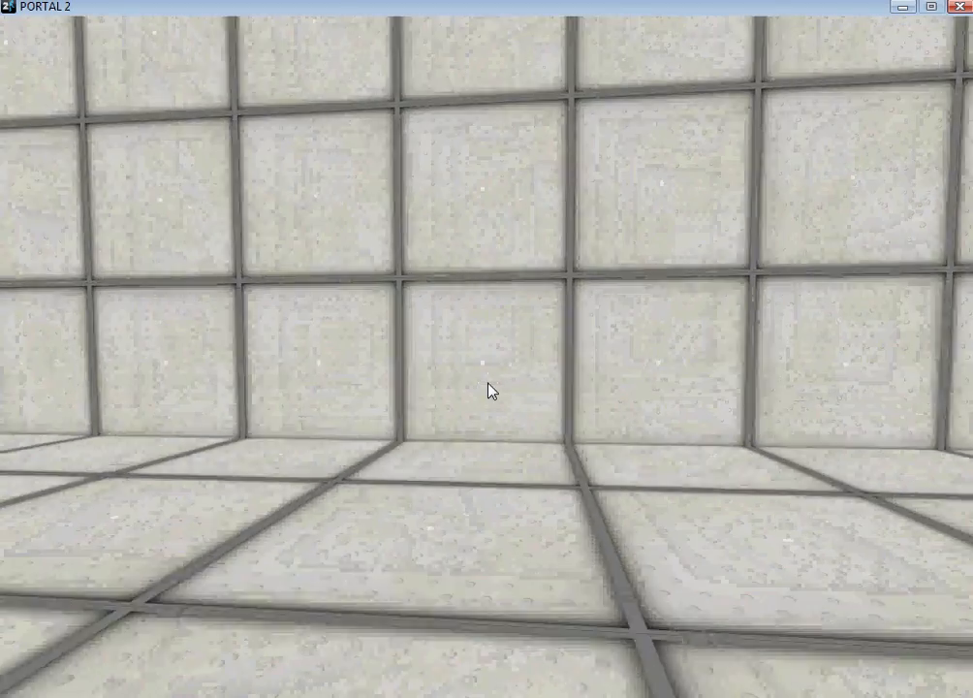
{"action": "mouse_move", "coordinate": [490, 391]}
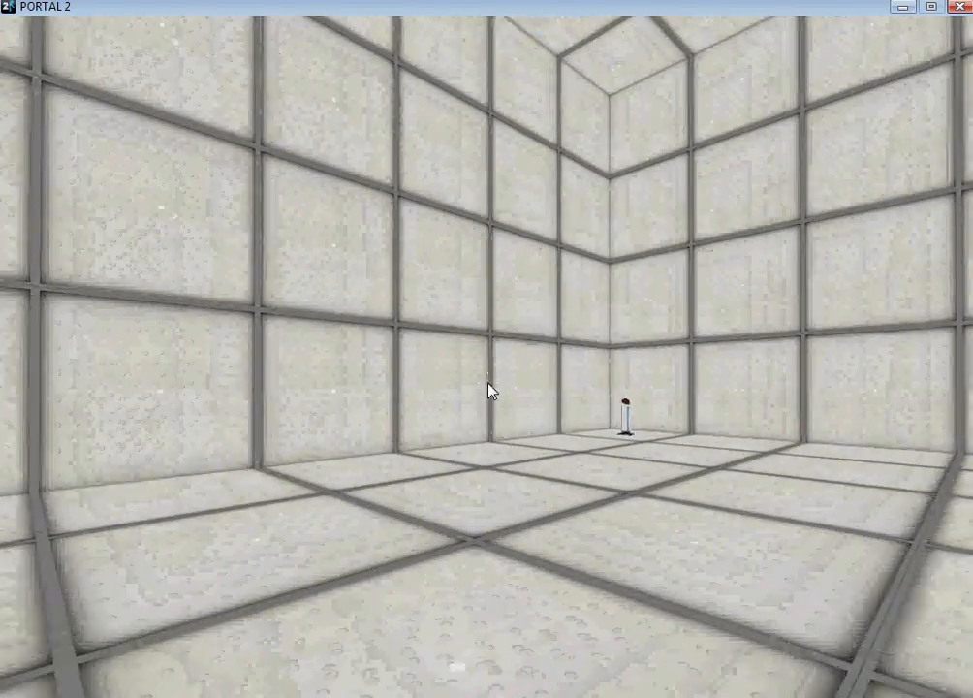
{"action": "mouse_move", "coordinate": [490, 389]}
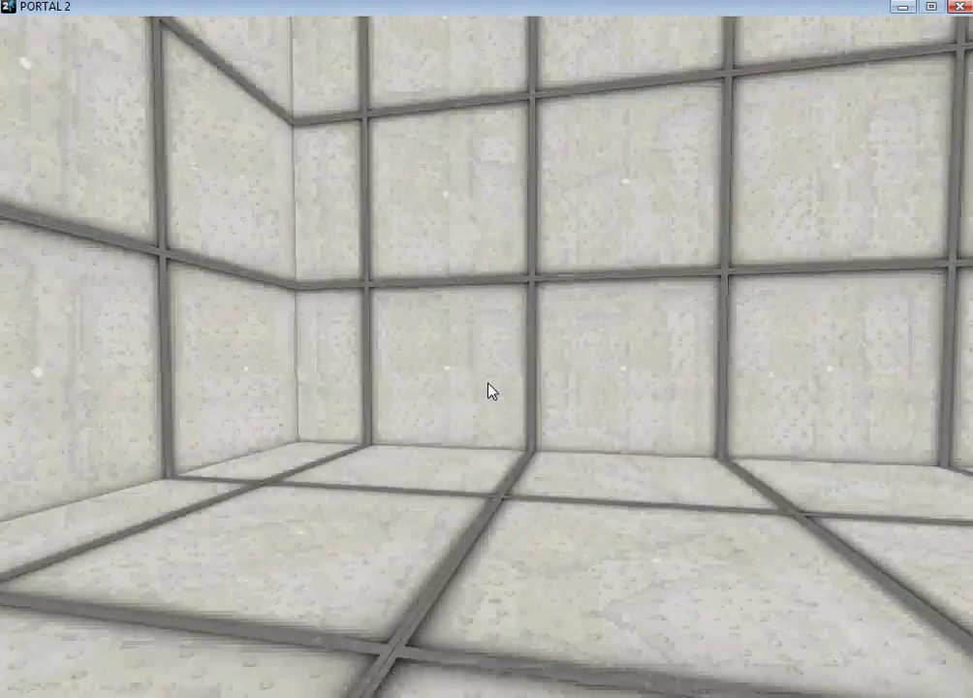